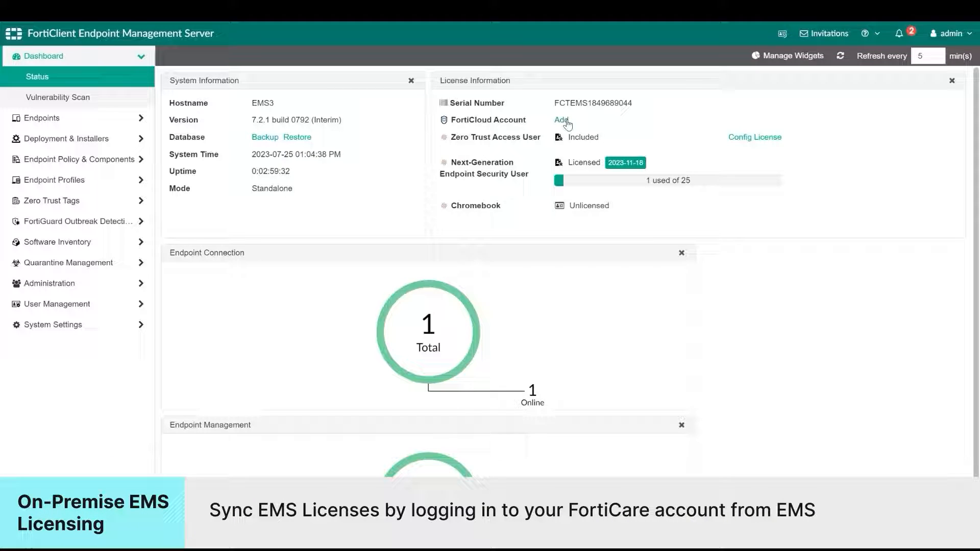
# Begin linking a FortiCloud account for license sync, then cancel the registration without logging in.
pyautogui.click(562, 121)
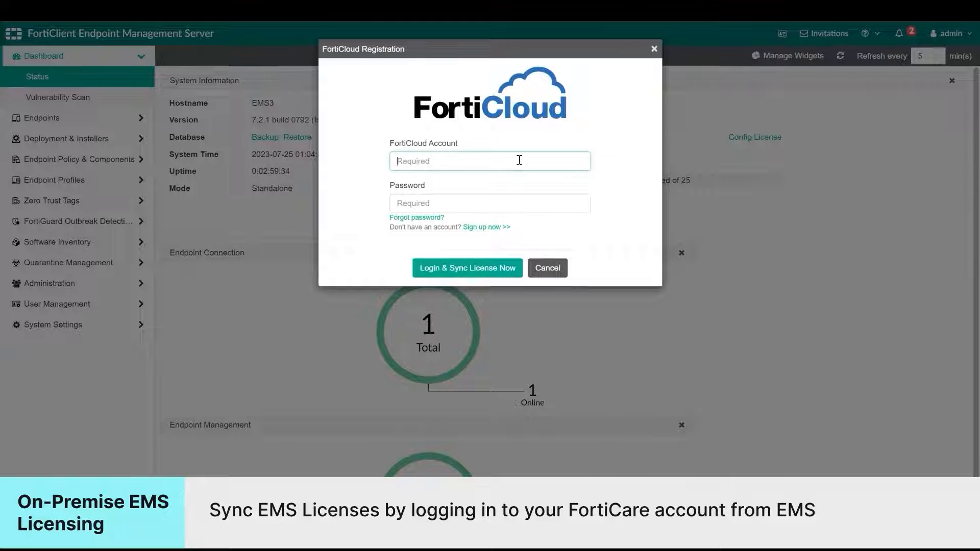
pyautogui.click(489, 161)
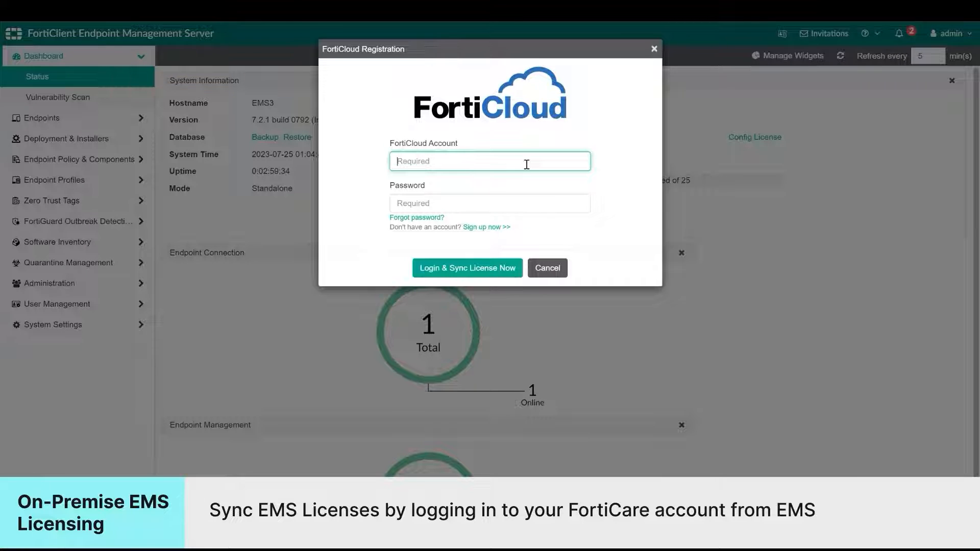
pyautogui.click(546, 267)
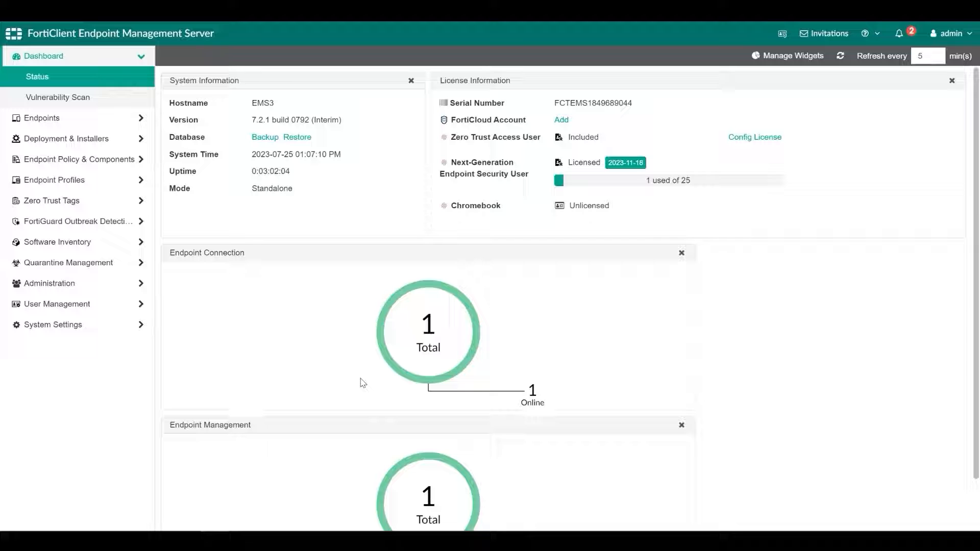
# Review EMS Settings under System Settings, scrolling to the EMS for Chromebooks section and toggling it.
pyautogui.click(52, 282)
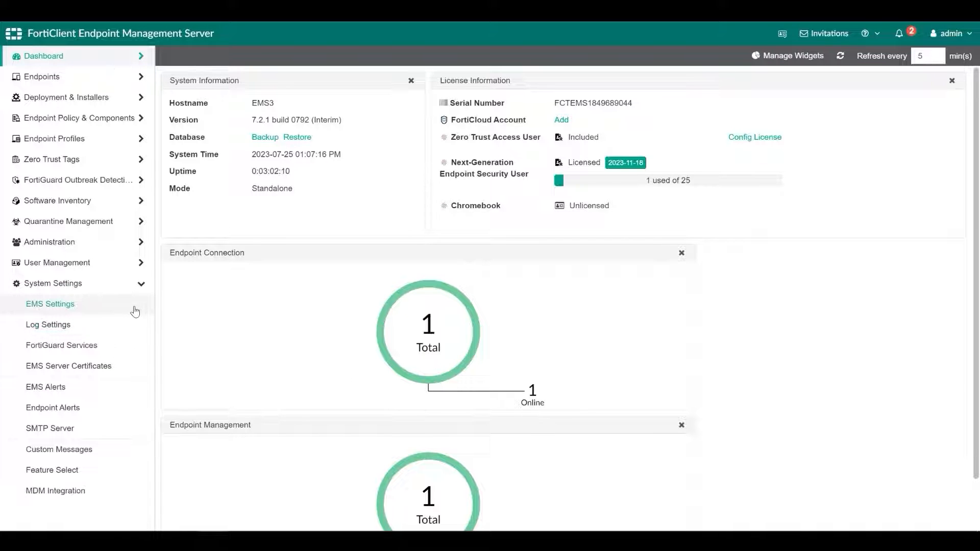
pyautogui.click(50, 304)
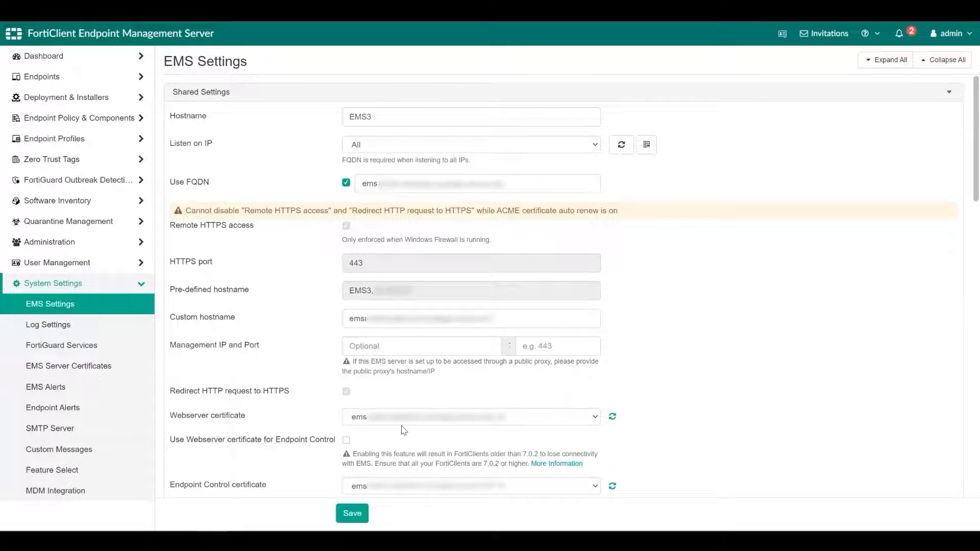
pyautogui.scroll(-3)
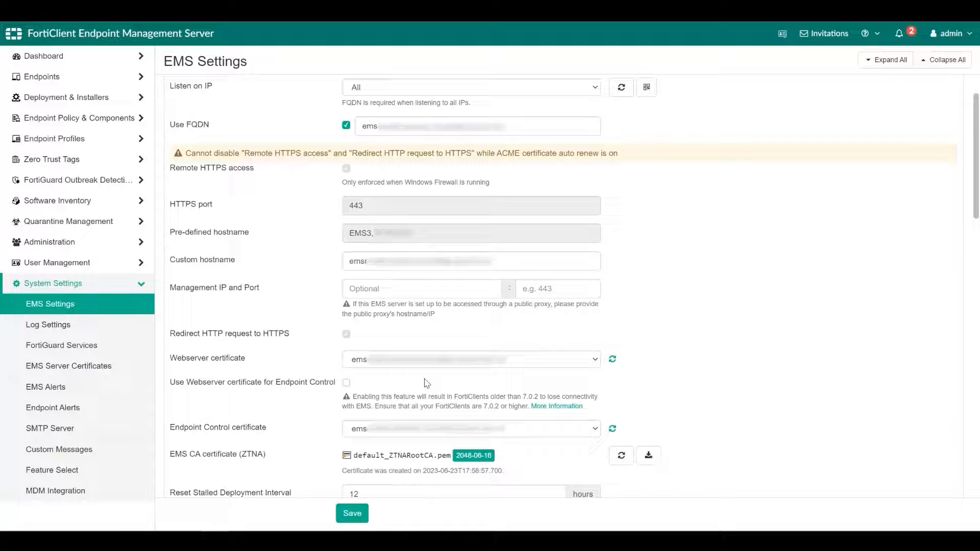
pyautogui.scroll(-3)
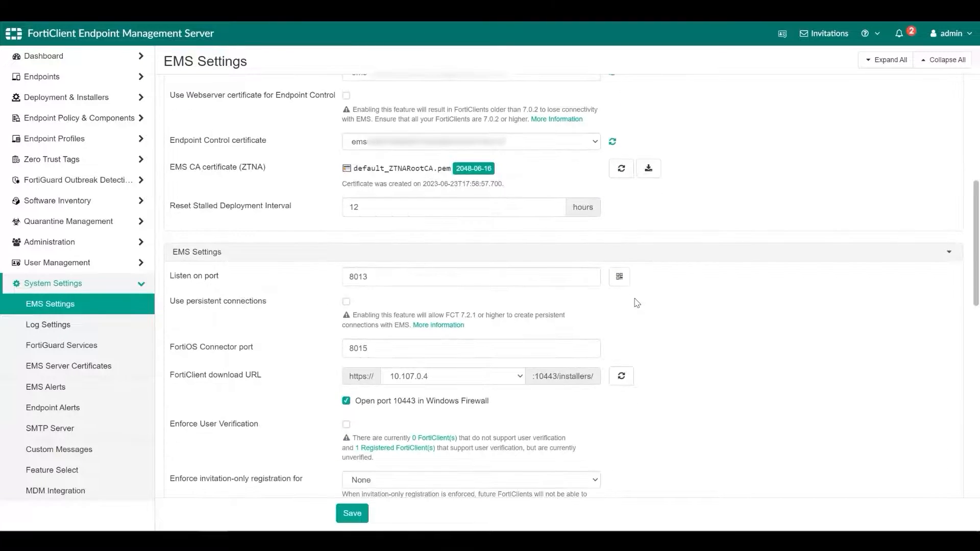
pyautogui.scroll(-3)
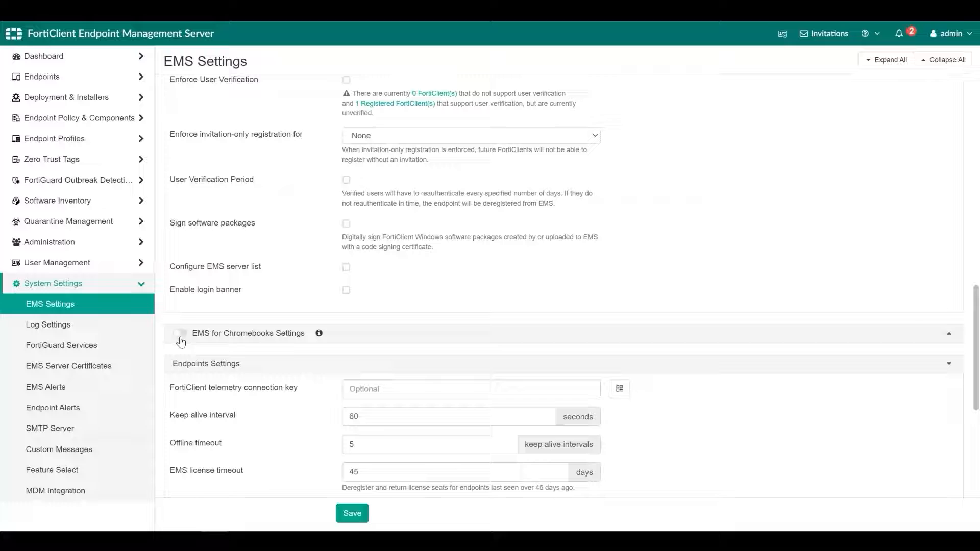
pyautogui.click(180, 333)
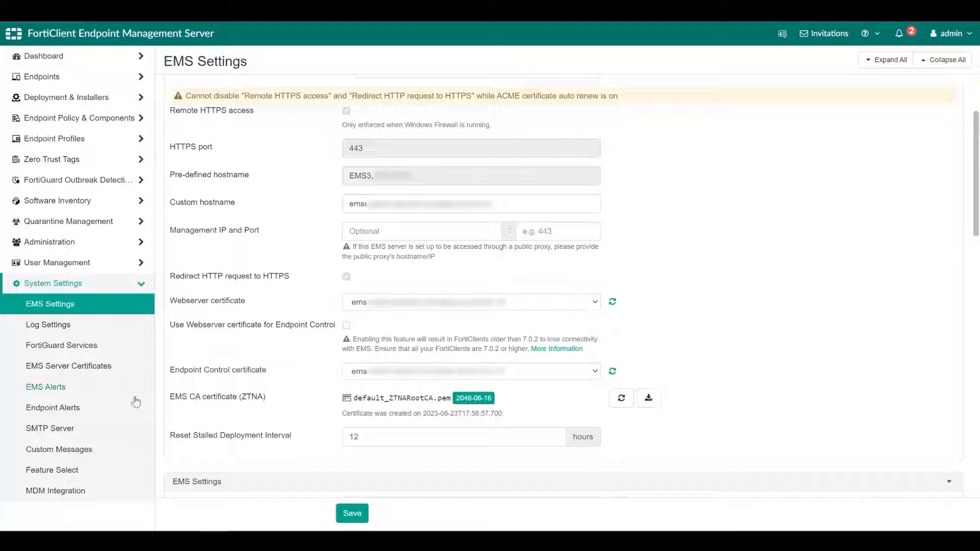
# View the SMTP Server settings, then the Admin Users list with the built-in admin account.
pyautogui.click(49, 428)
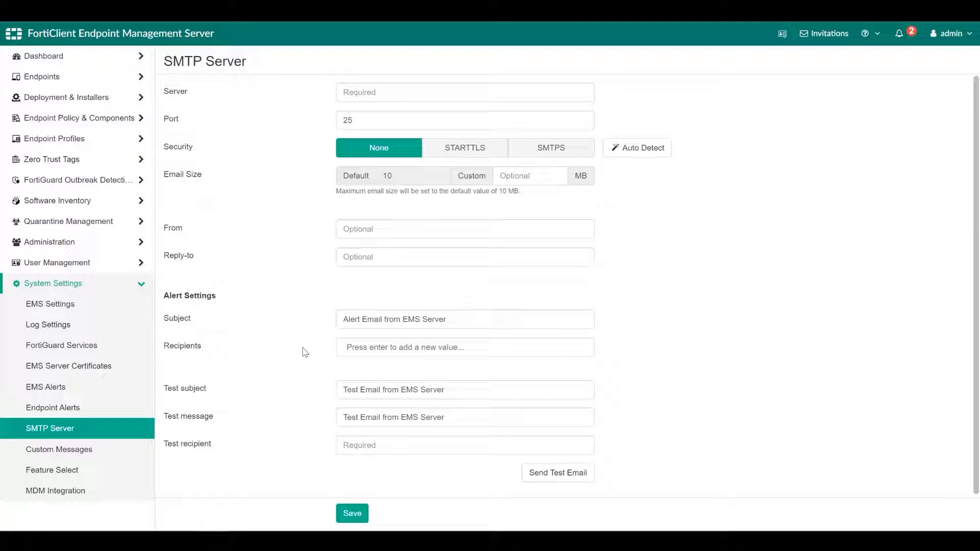
pyautogui.click(49, 242)
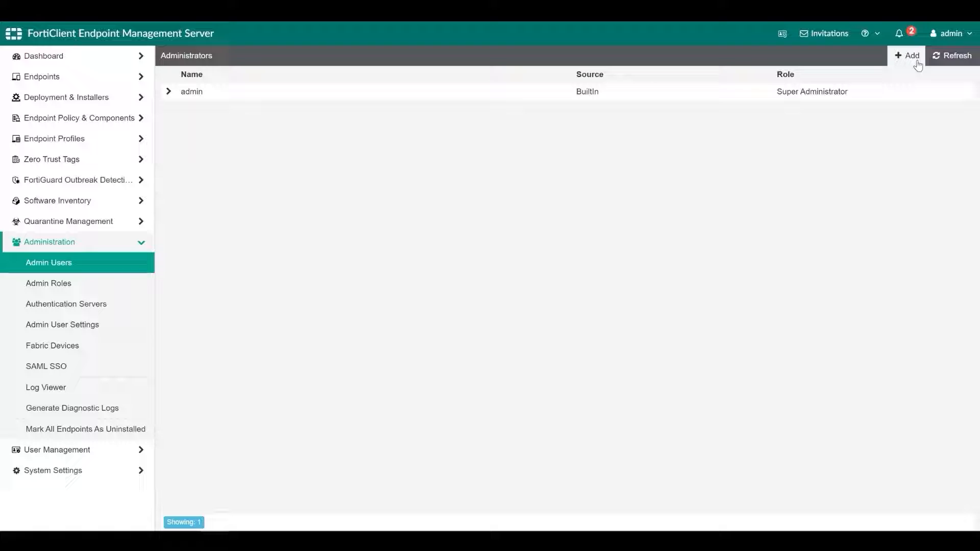
# Add a Windows user as a new administrator with the Standard Administrator role.
pyautogui.click(909, 55)
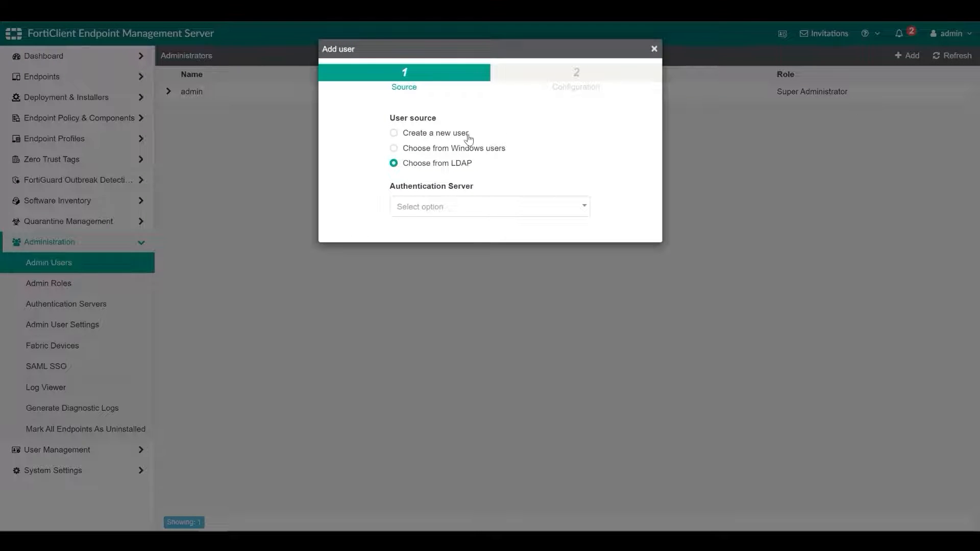
pyautogui.moveTo(469, 133)
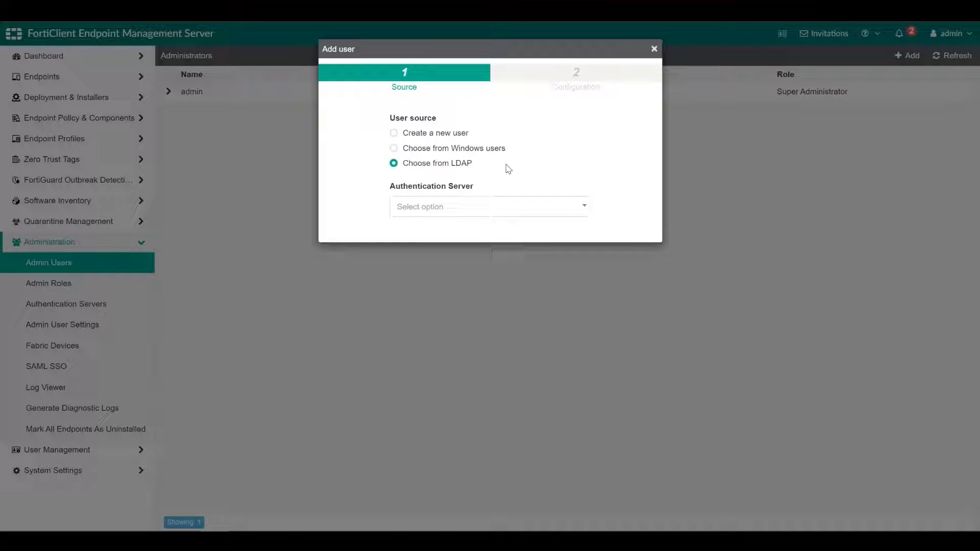
pyautogui.click(394, 148)
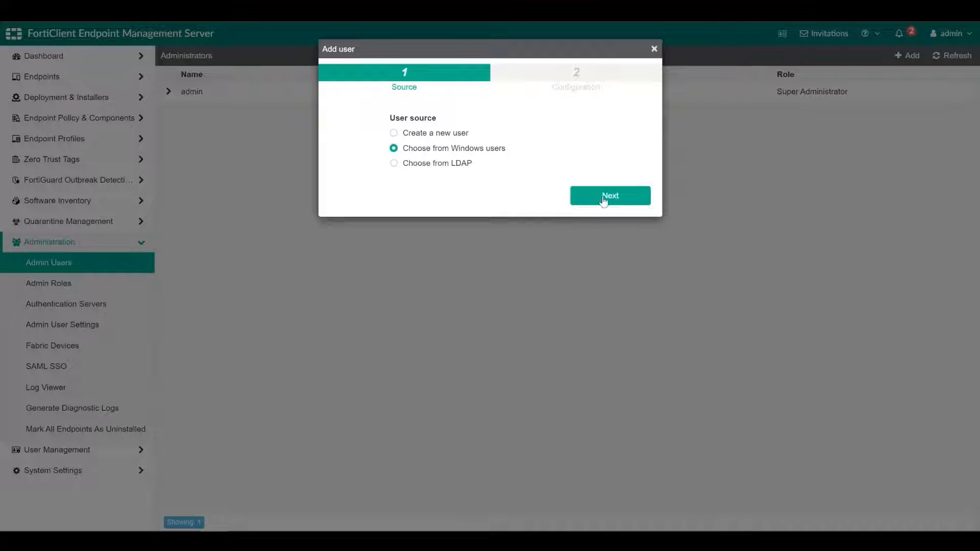
pyautogui.click(610, 195)
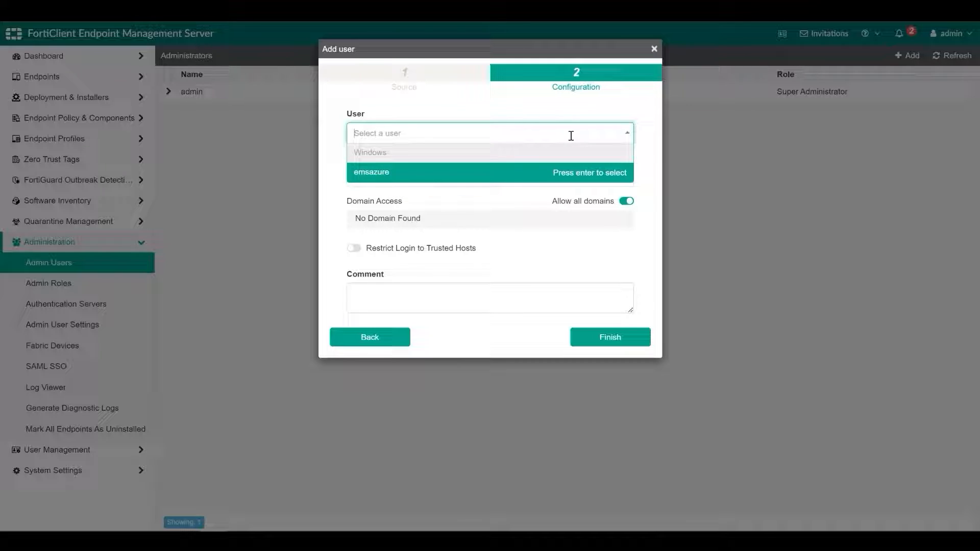
pyautogui.moveTo(505, 182)
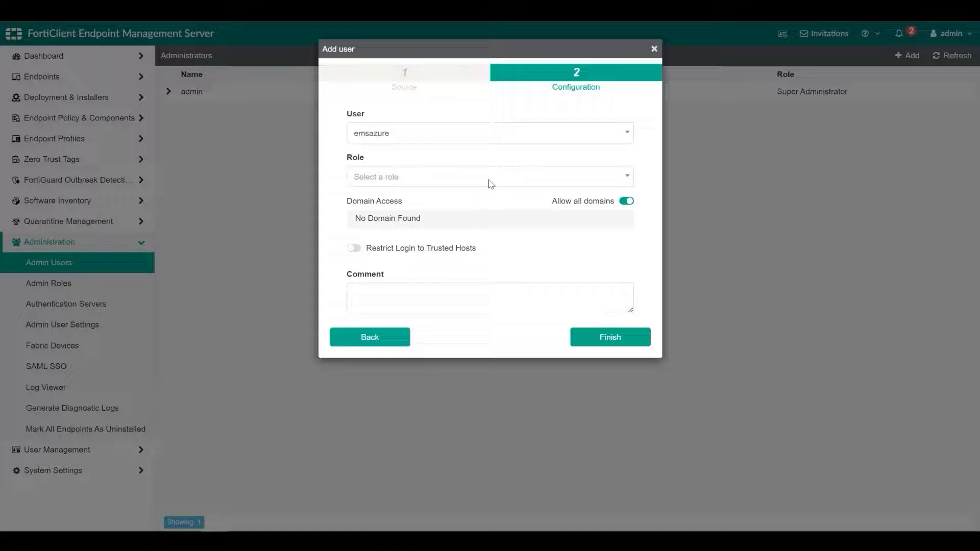
pyautogui.click(489, 177)
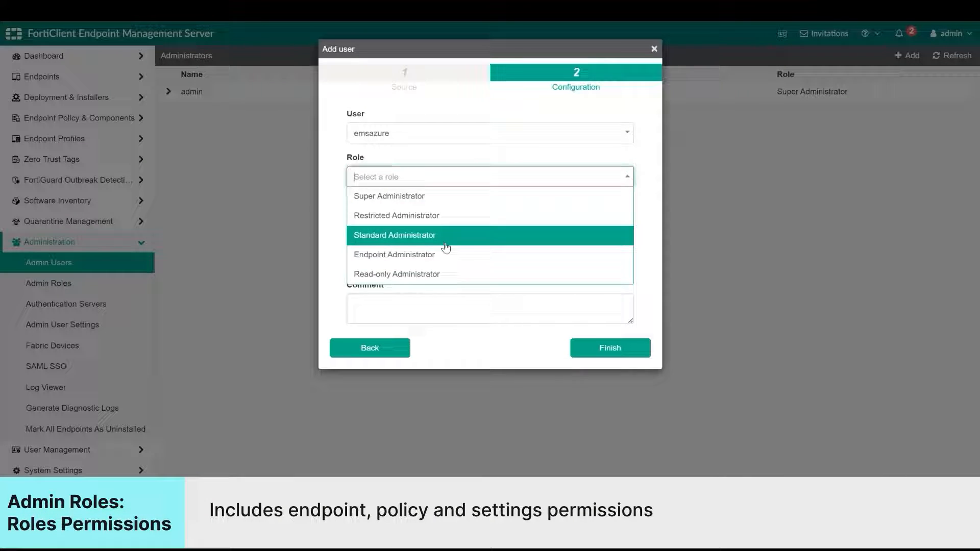
pyautogui.click(394, 235)
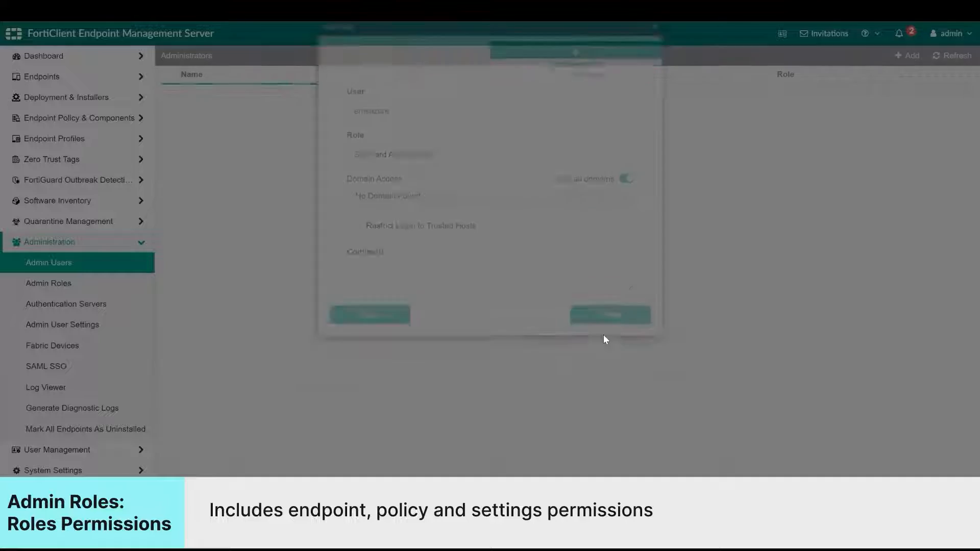
pyautogui.click(48, 283)
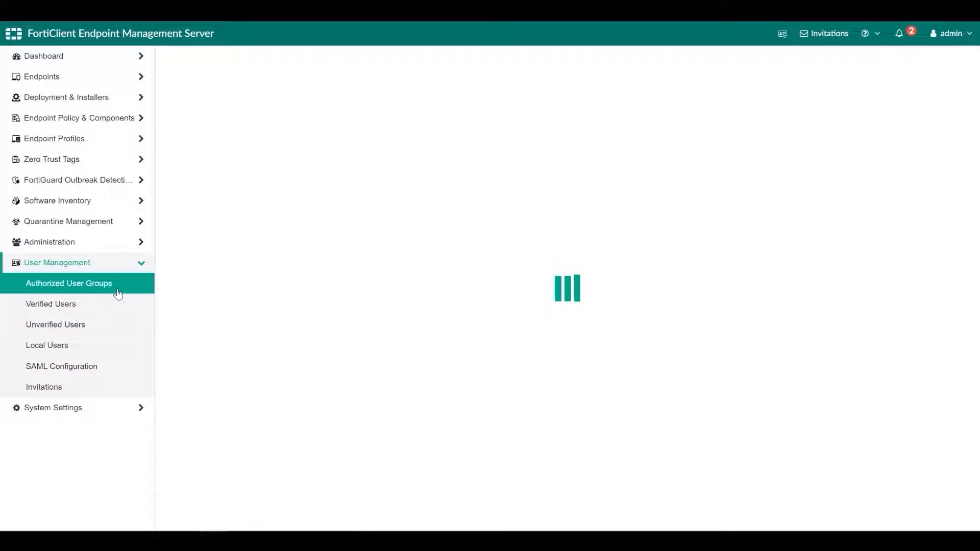
# Browse verified and unverified users and view the devices of the unverified Administrator user.
pyautogui.click(51, 304)
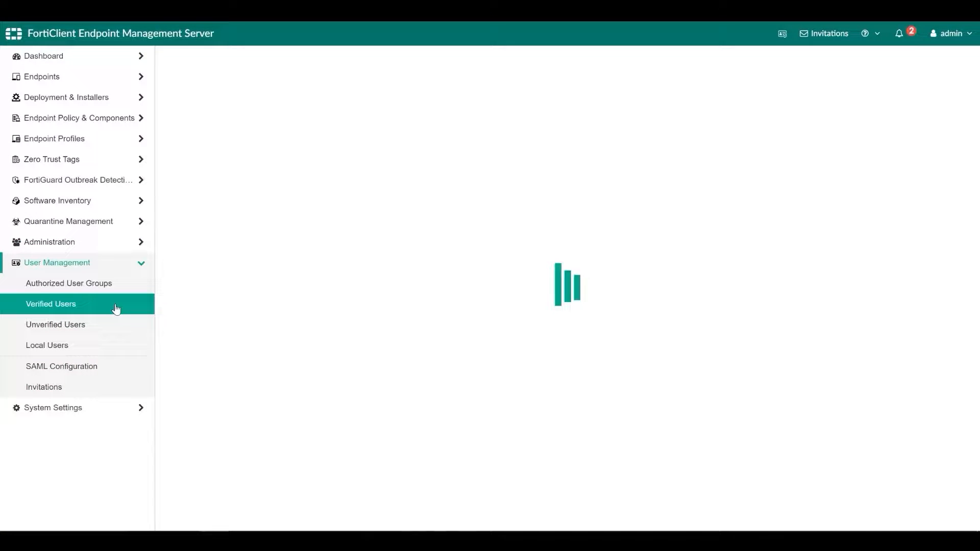
pyautogui.click(51, 305)
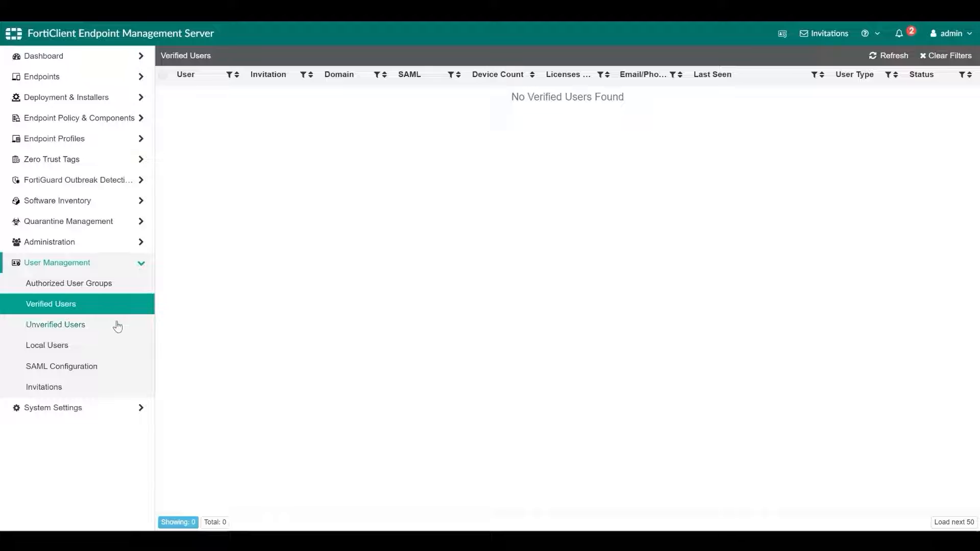
pyautogui.click(55, 325)
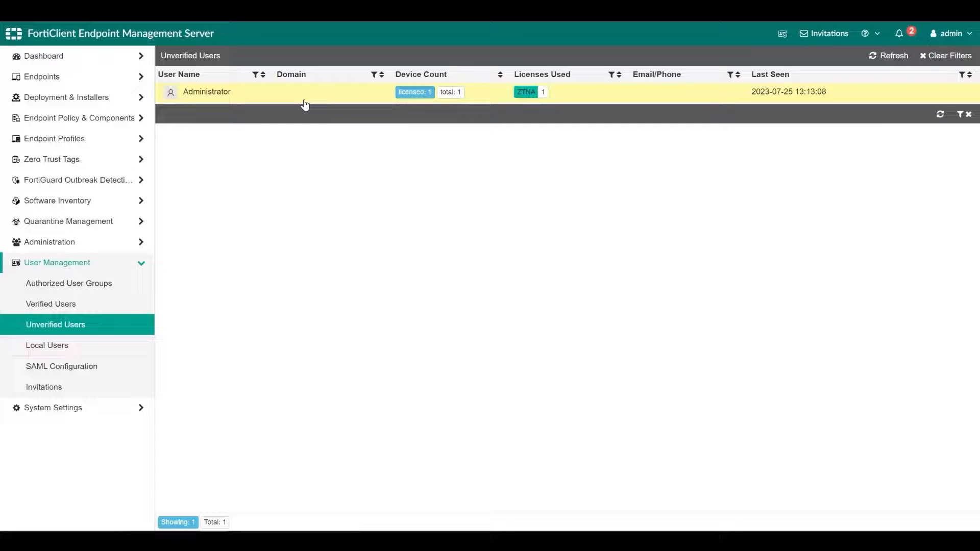
pyautogui.click(206, 91)
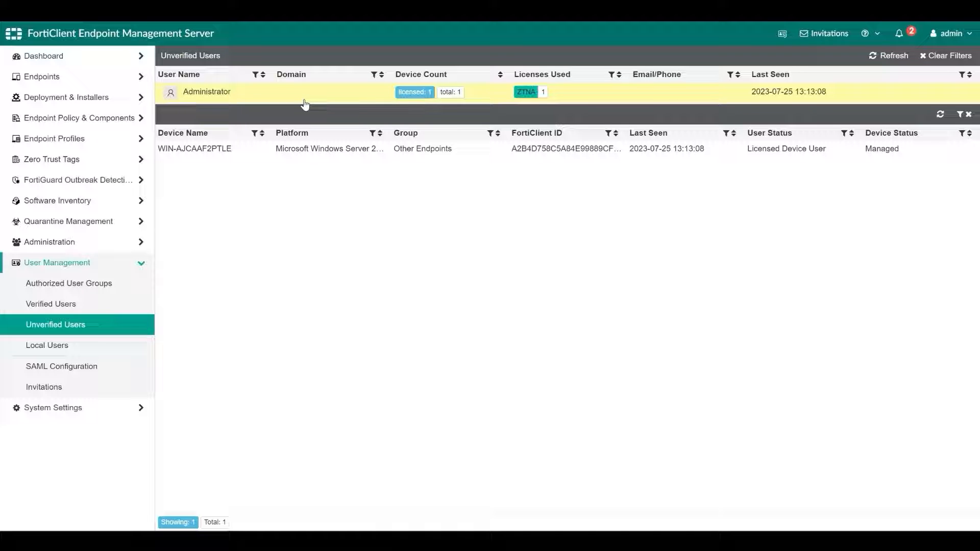
pyautogui.click(51, 304)
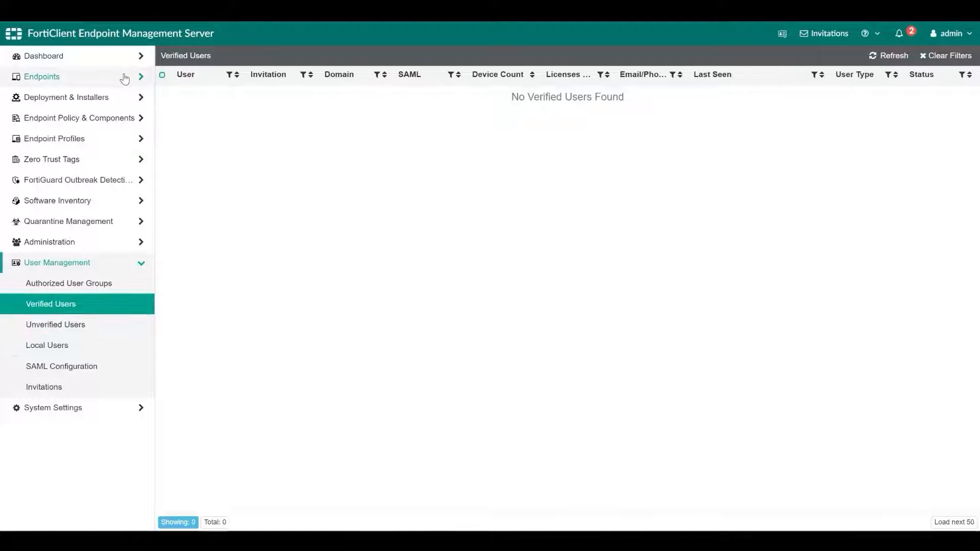
# Start a new bulk user invitation expiring 2023-07-30.
pyautogui.click(44, 387)
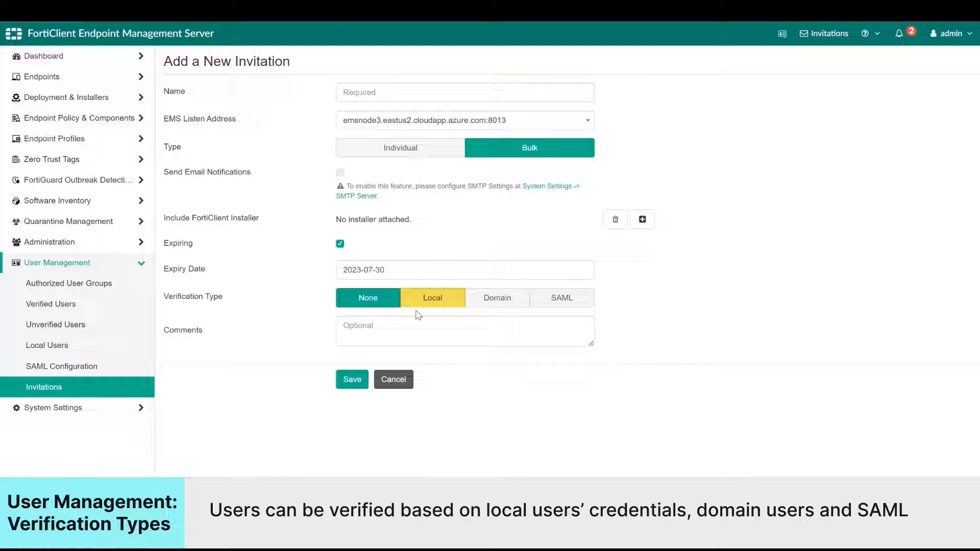
# Fill in the new bulk invitation form's options and save it.
pyautogui.click(367, 297)
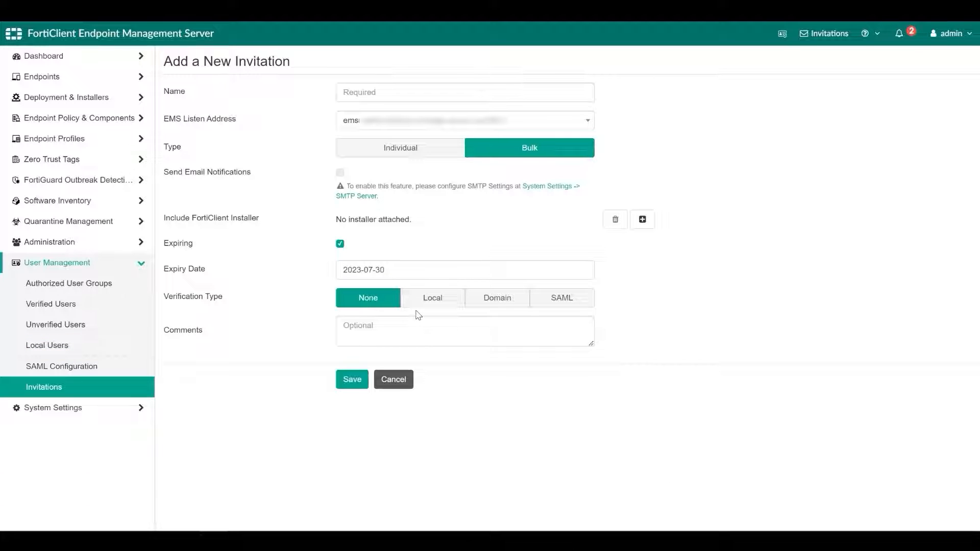
pyautogui.click(497, 297)
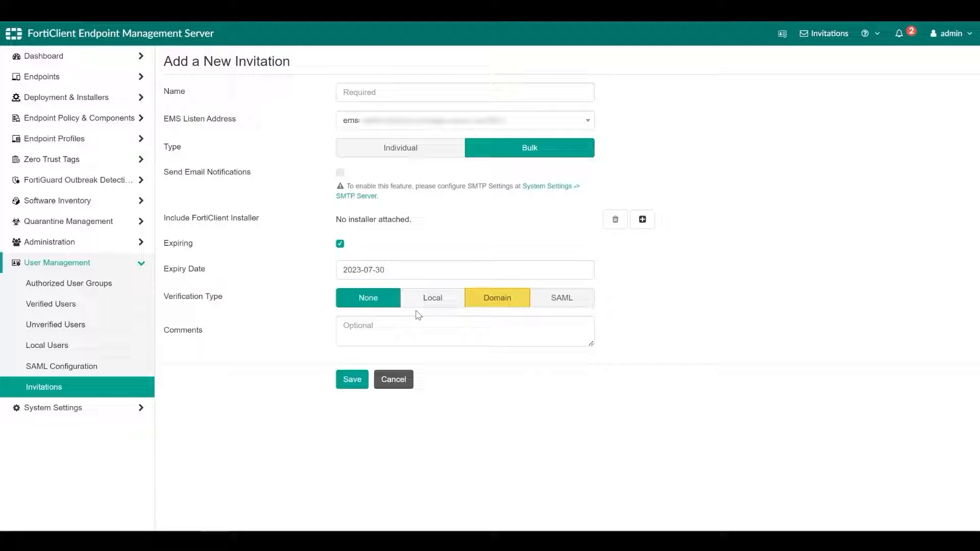
pyautogui.click(560, 297)
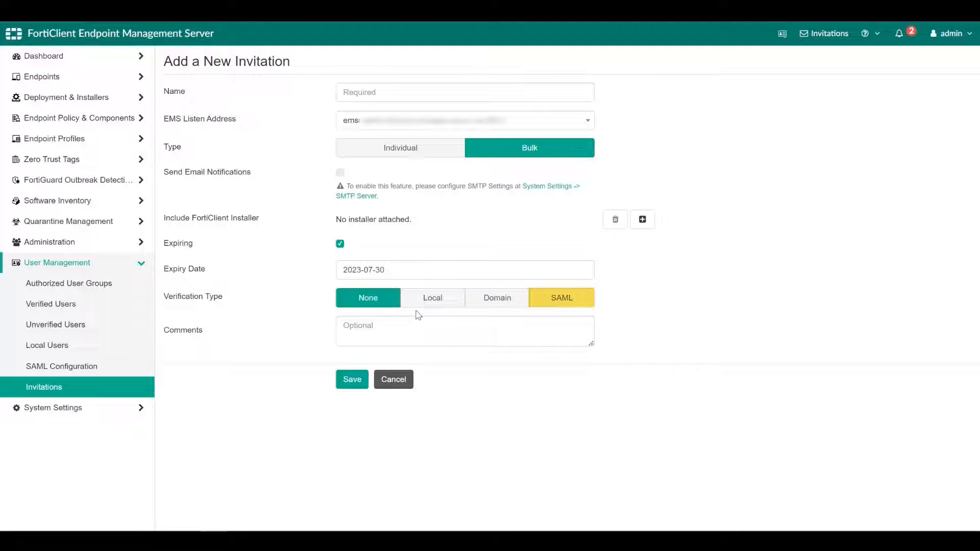
pyautogui.click(368, 297)
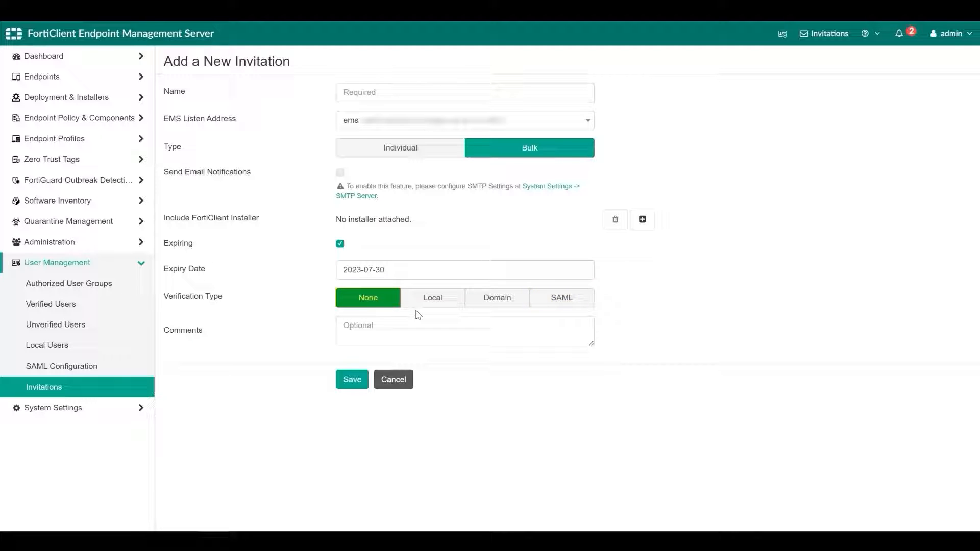
pyautogui.click(392, 380)
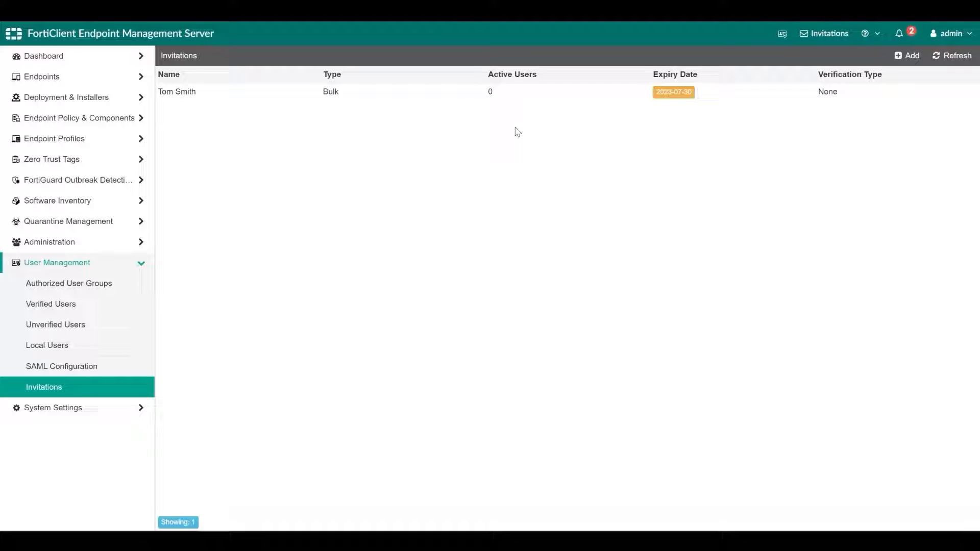
# Revisit Authorized User Groups, Verified Users and Invitations, then view the All Endpoints list.
pyautogui.click(69, 283)
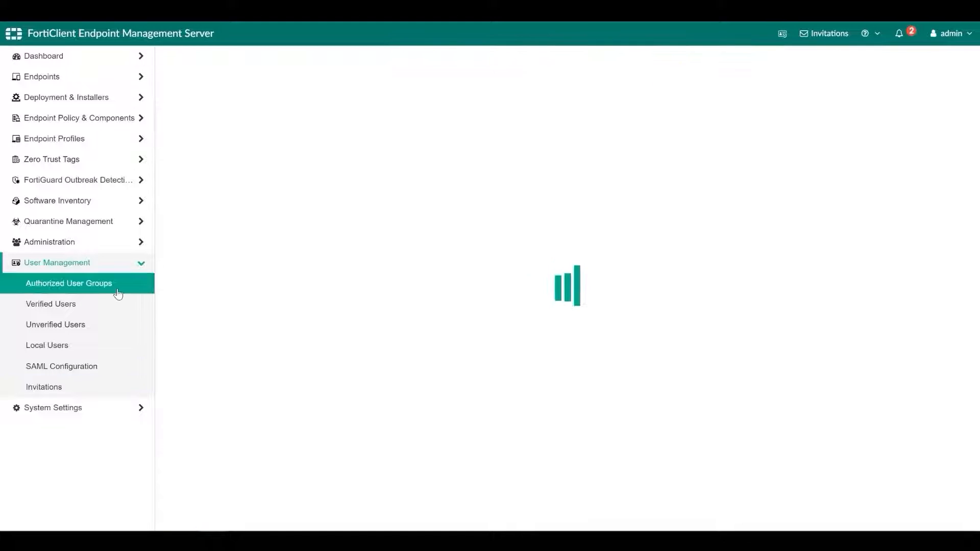
pyautogui.click(52, 304)
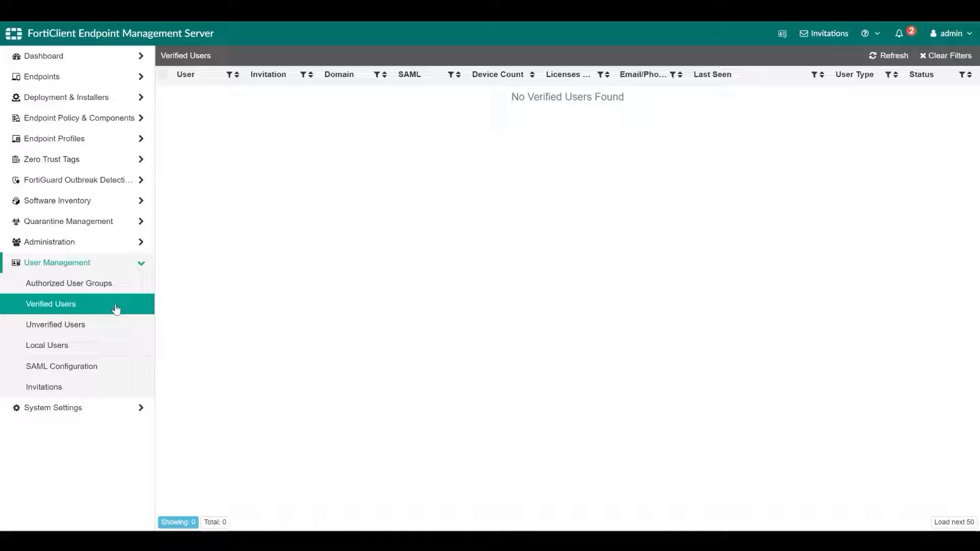
pyautogui.click(44, 387)
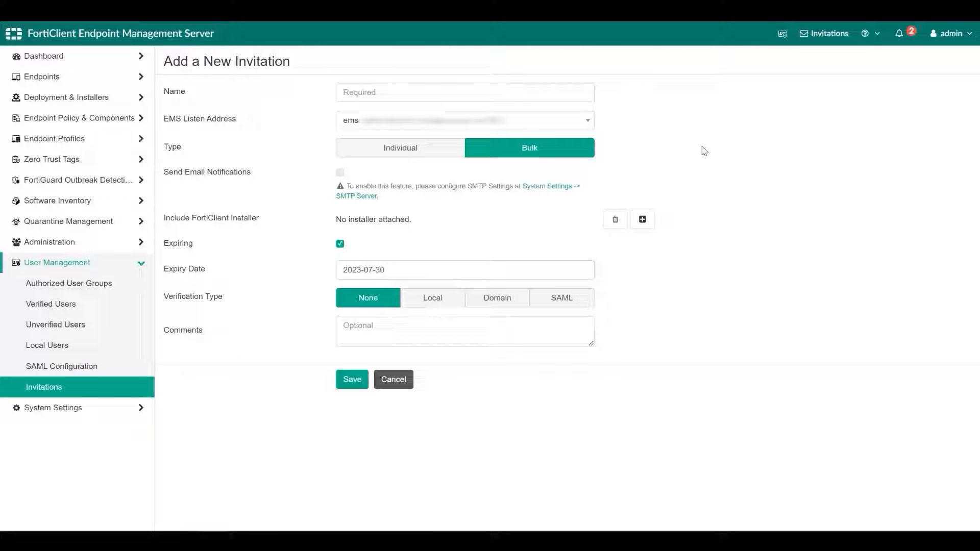
pyautogui.click(41, 77)
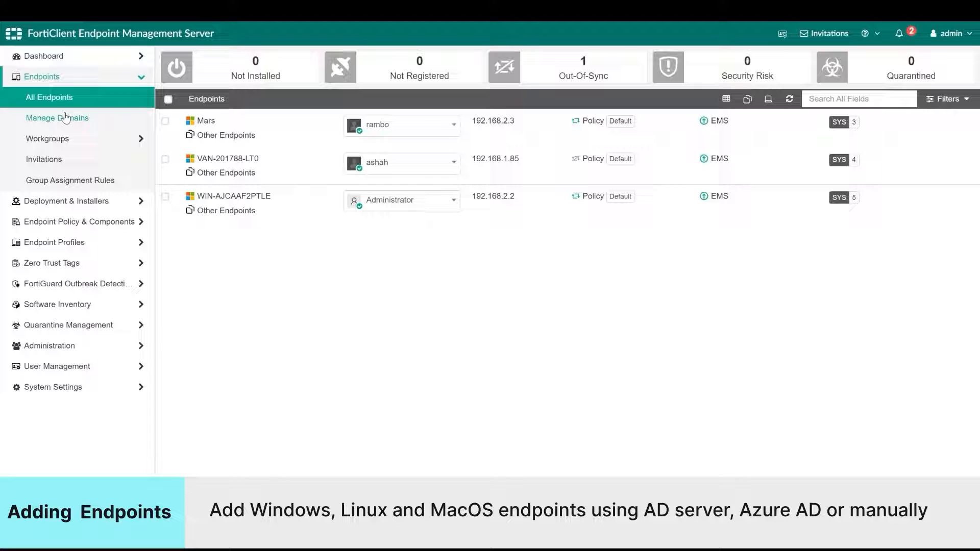
# View the Manage Domains Azure import form, then the empty Authentication Servers page.
pyautogui.click(57, 117)
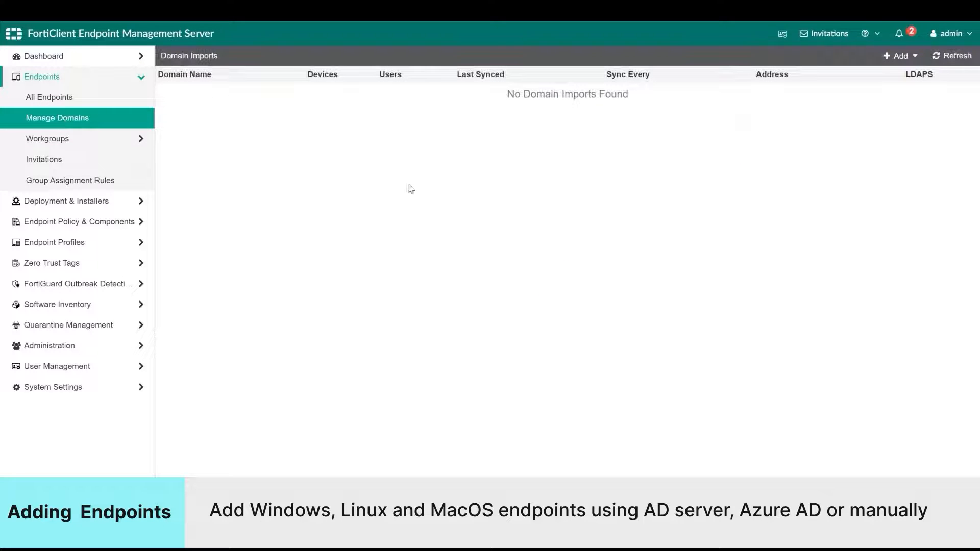
pyautogui.click(898, 55)
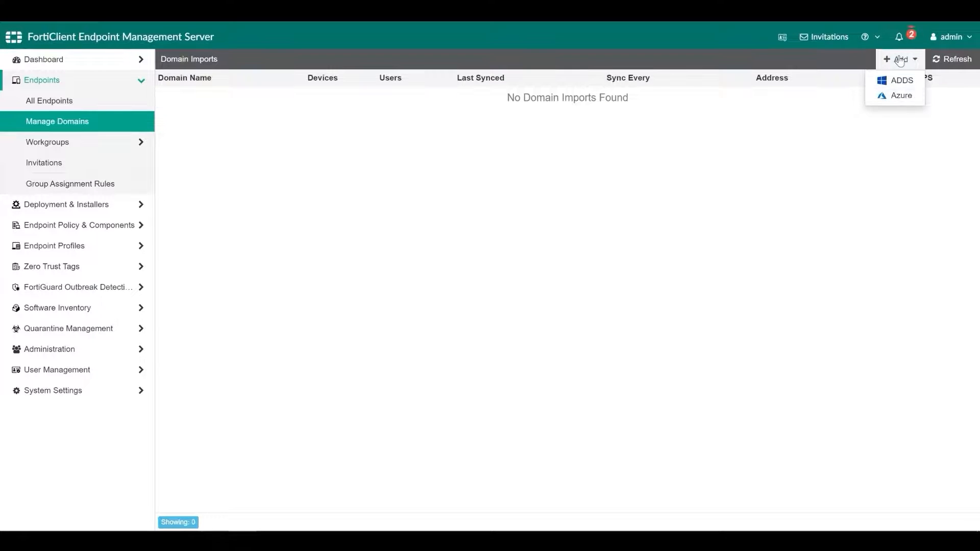
pyautogui.click(900, 95)
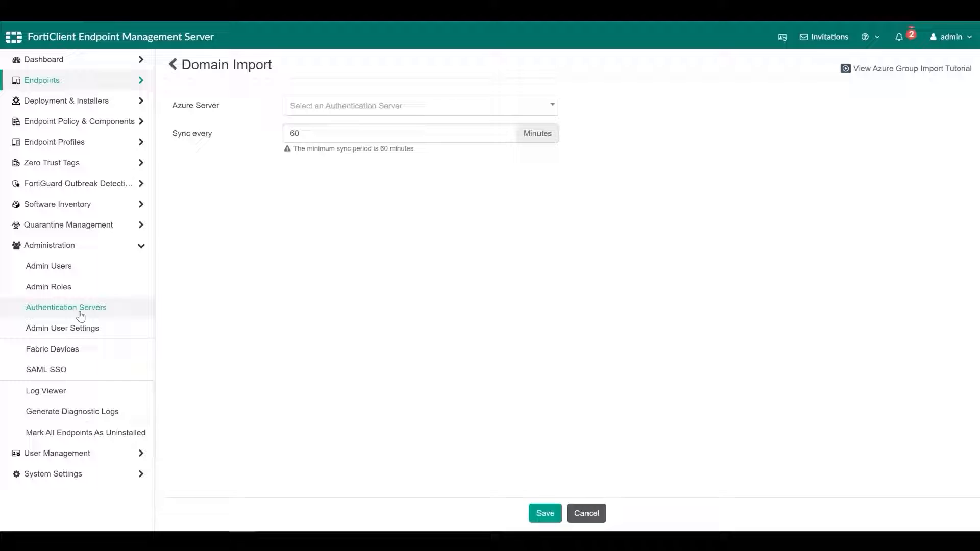
pyautogui.click(66, 307)
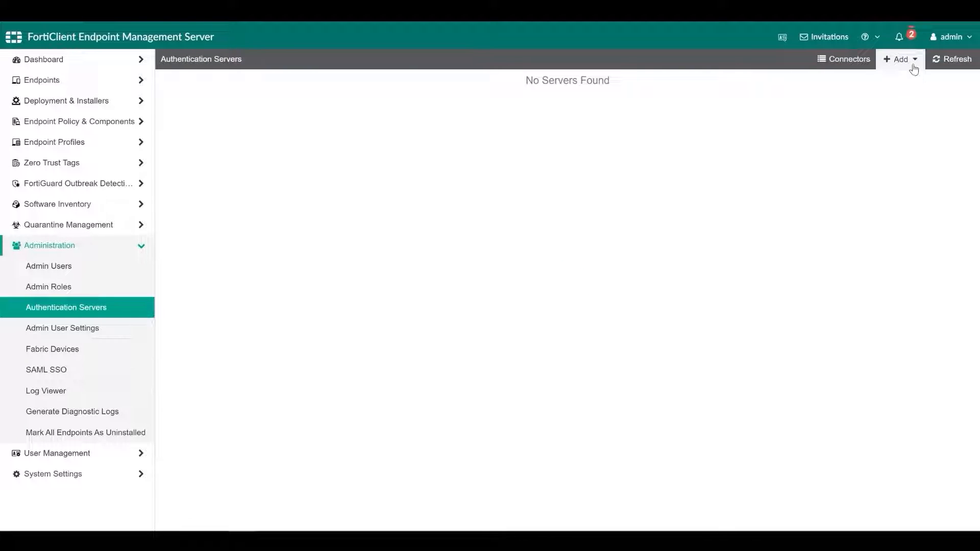
# Start adding an Active Directory authentication server, then return to All Endpoints.
pyautogui.click(899, 59)
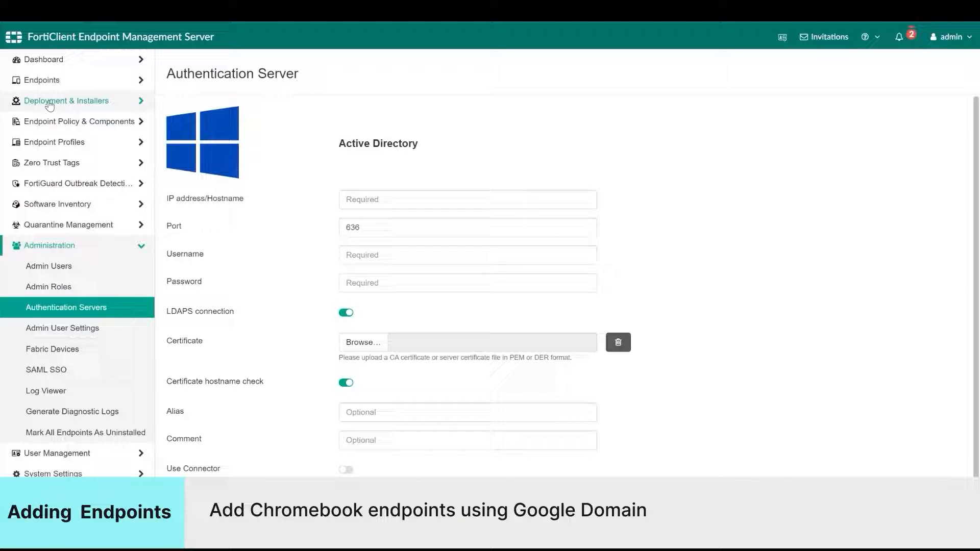
pyautogui.click(41, 77)
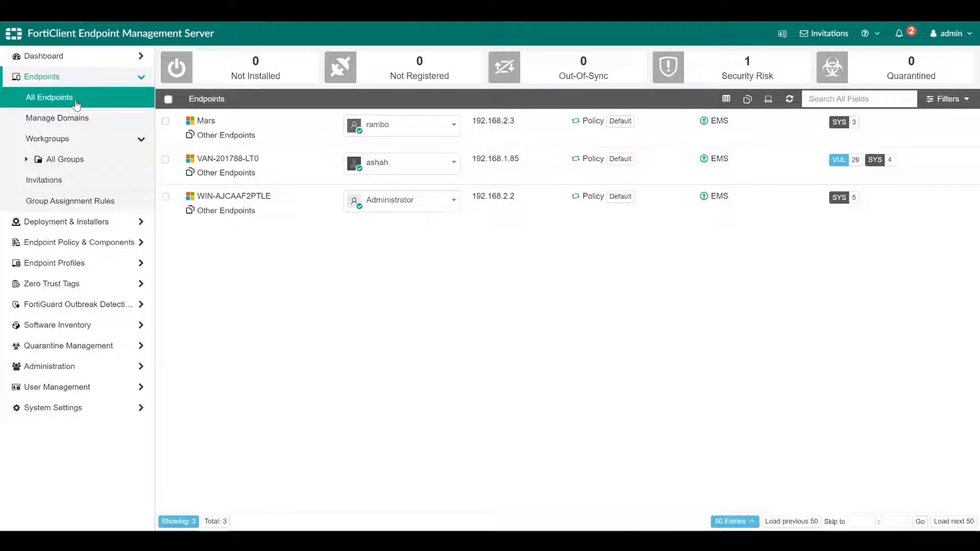
pyautogui.moveTo(75, 100)
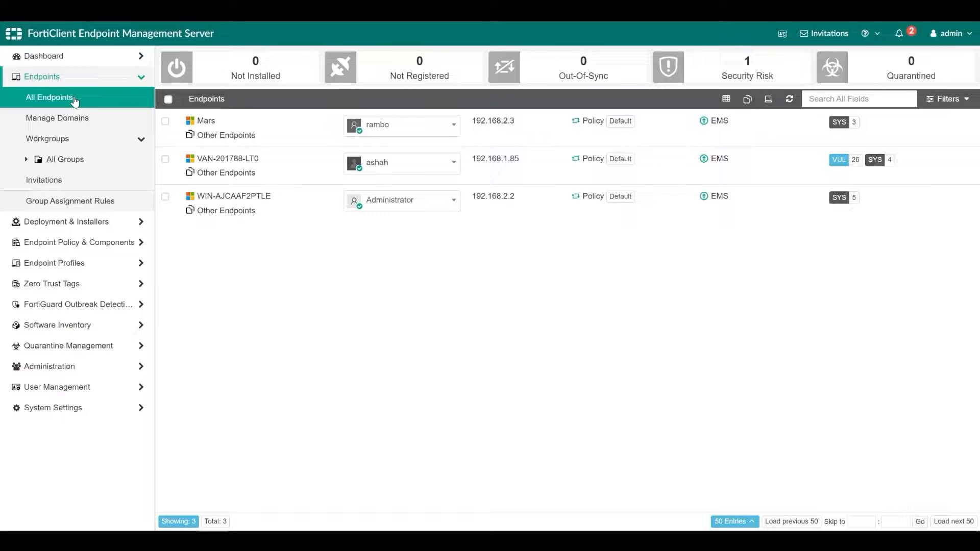
# Expand the Endpoint Profiles section listing Remote Access, Firewall and other profile types.
pyautogui.click(54, 138)
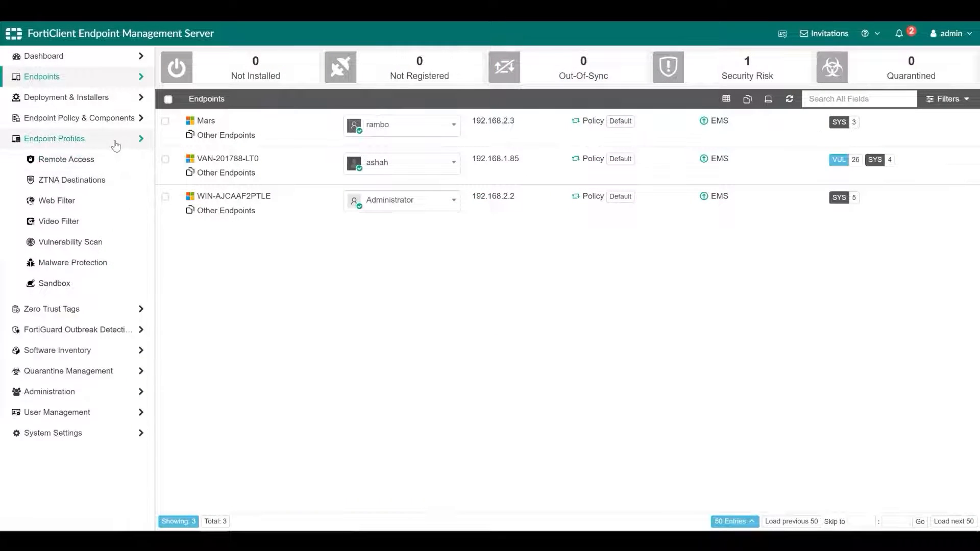
pyautogui.click(54, 138)
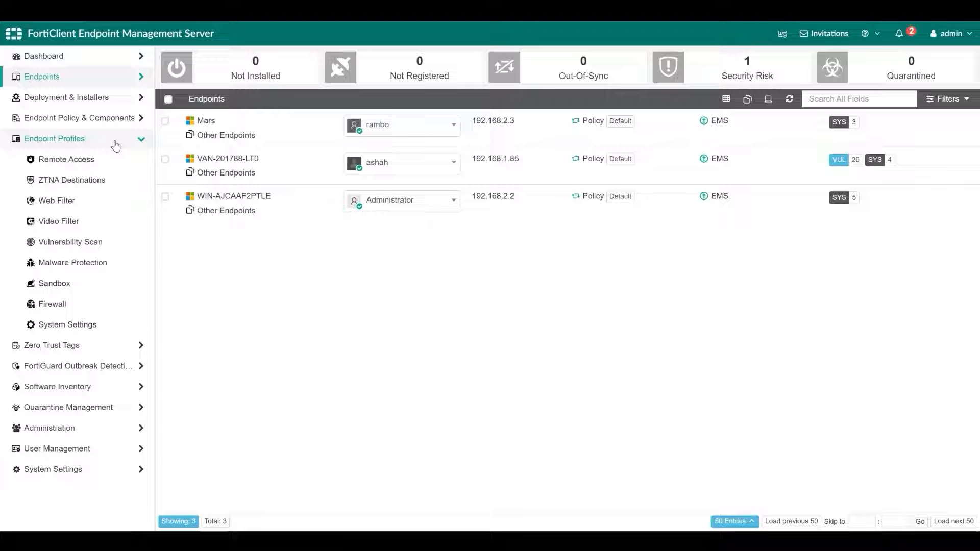
# Browse the Remote Access profiles and start a new ZTNA Destinations profile.
pyautogui.click(66, 160)
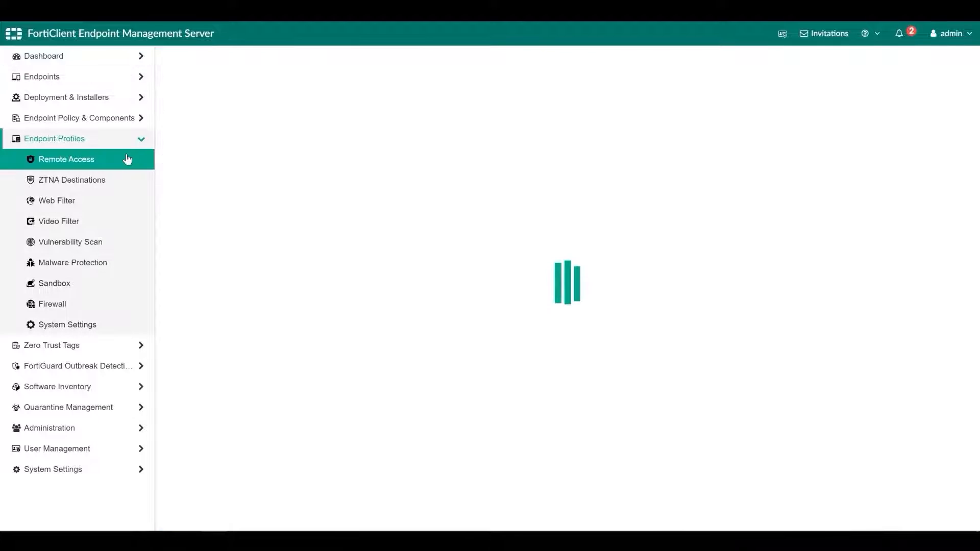
pyautogui.click(67, 160)
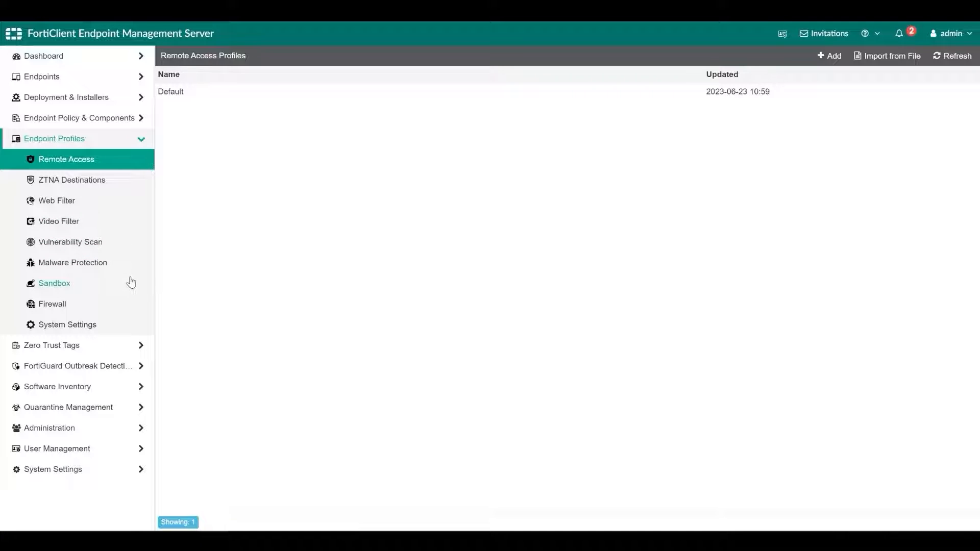
pyautogui.moveTo(137, 316)
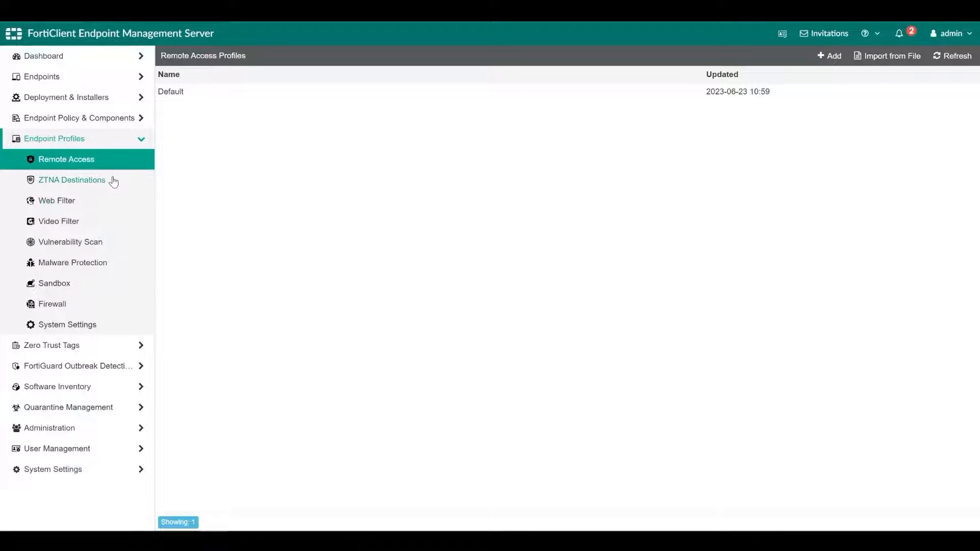
pyautogui.click(72, 180)
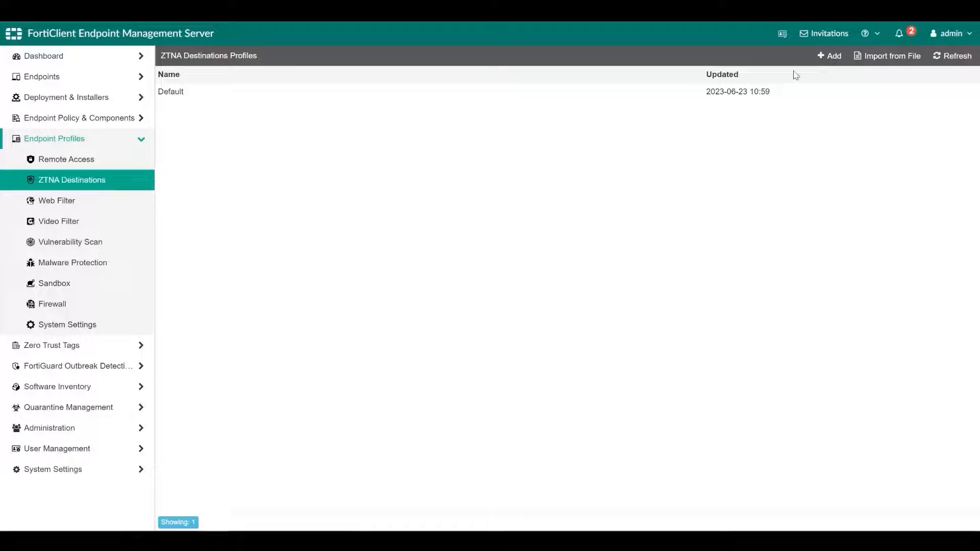
pyautogui.click(829, 55)
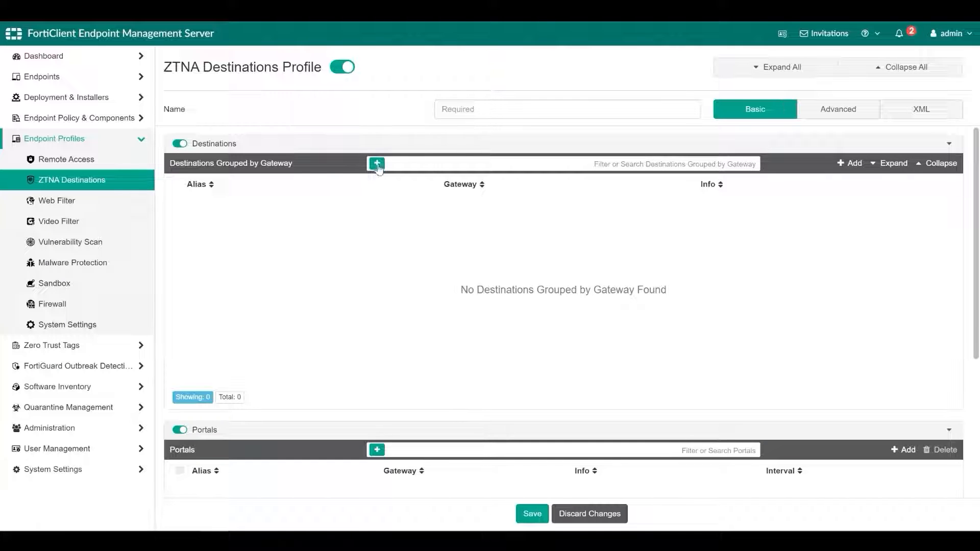
# Start a new Web Filter profile and collapse all its sections.
pyautogui.click(56, 202)
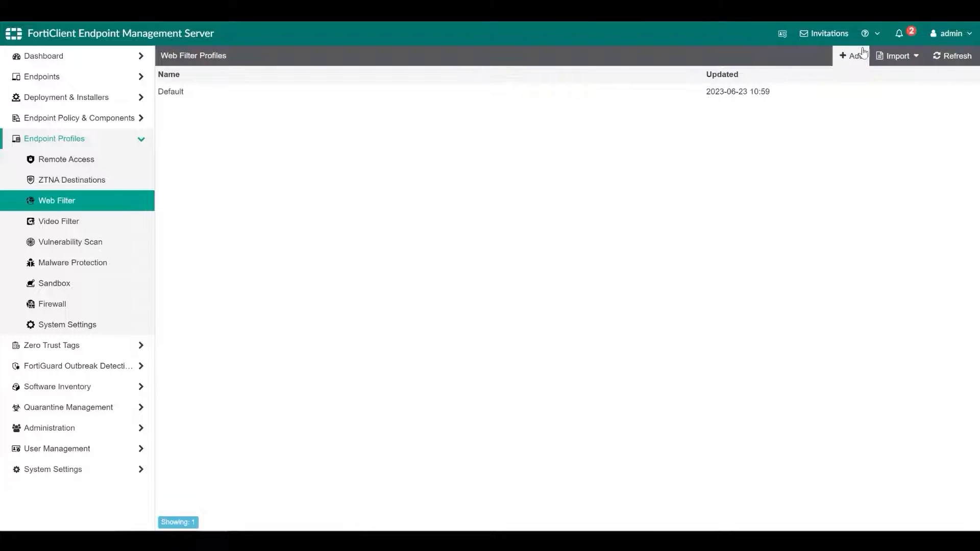
pyautogui.click(852, 55)
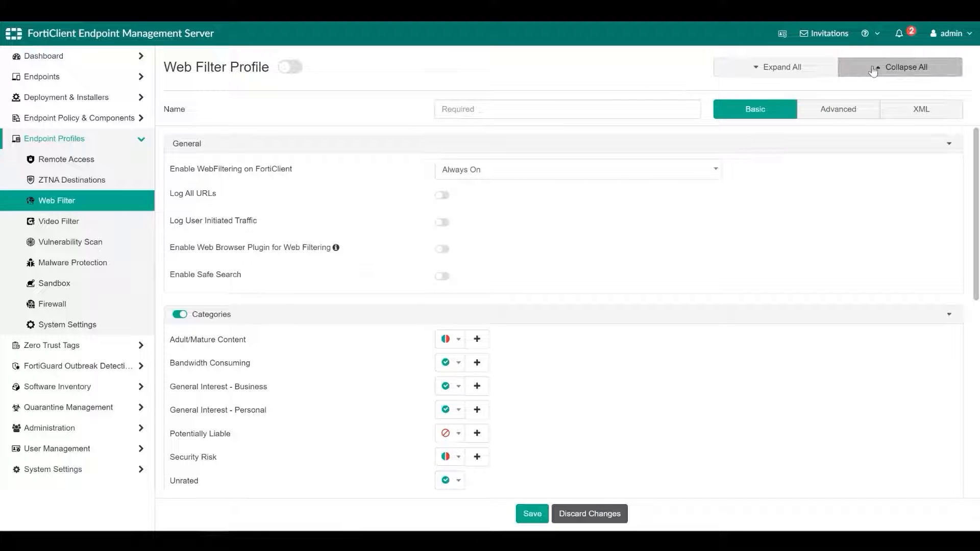
pyautogui.click(905, 68)
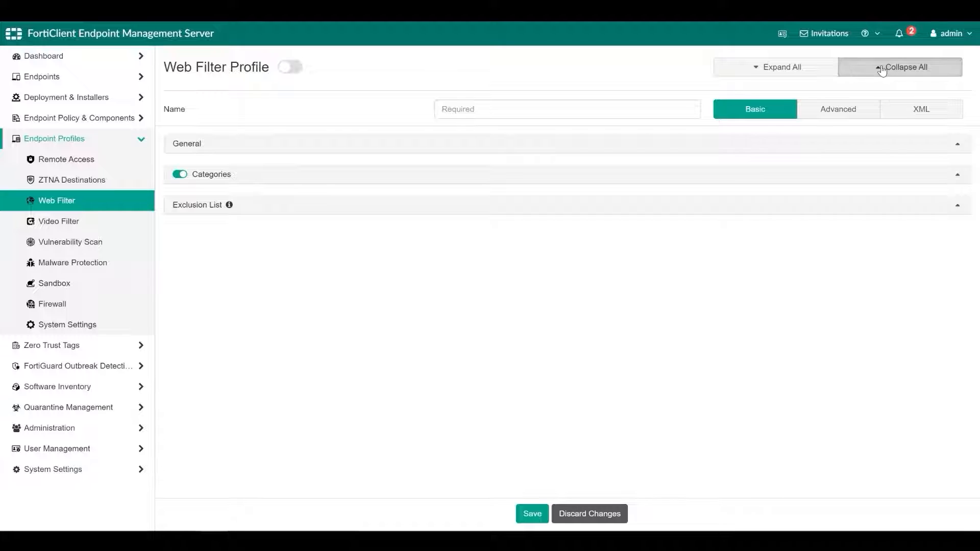
pyautogui.click(781, 68)
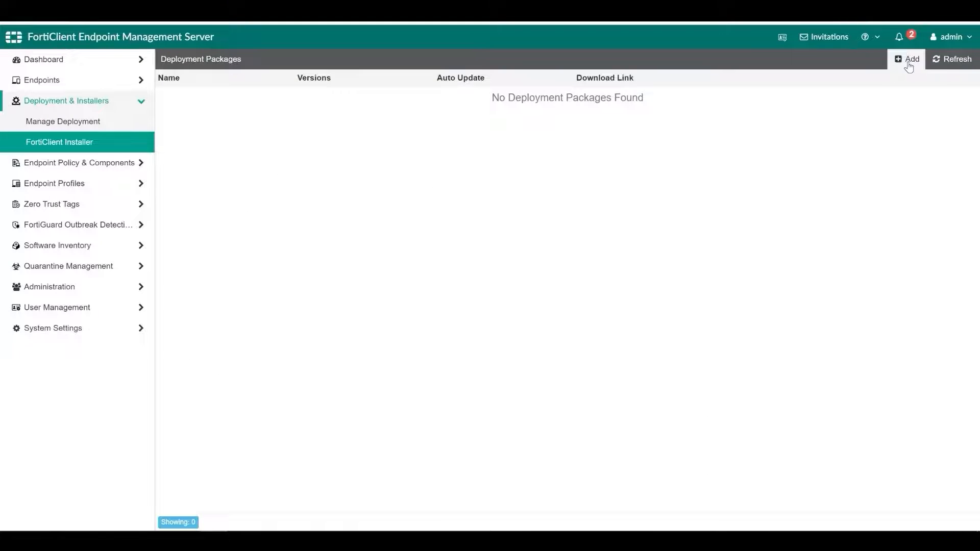
# Create the 7.2.1 Installer deployment package for Windows and macOS with a desktop shortcut option.
pyautogui.click(908, 59)
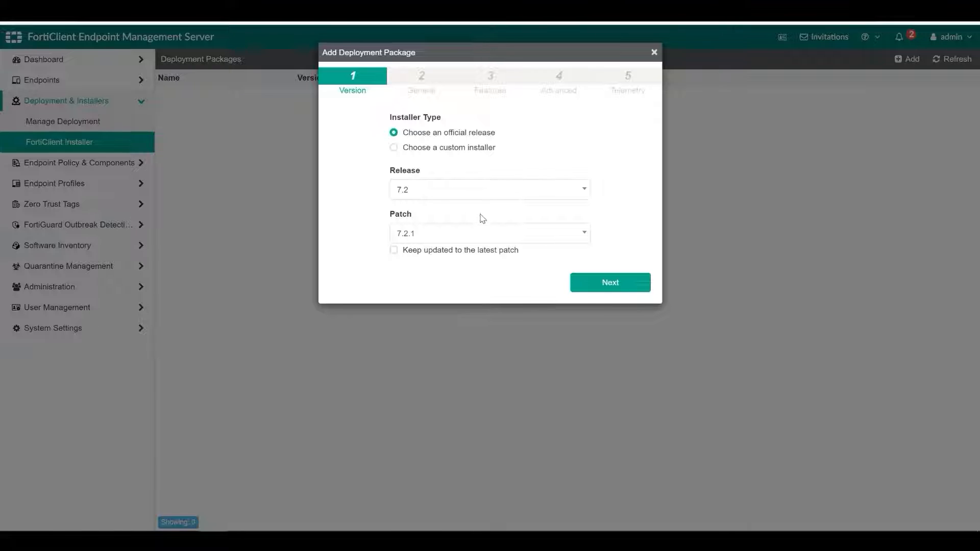
pyautogui.click(609, 282)
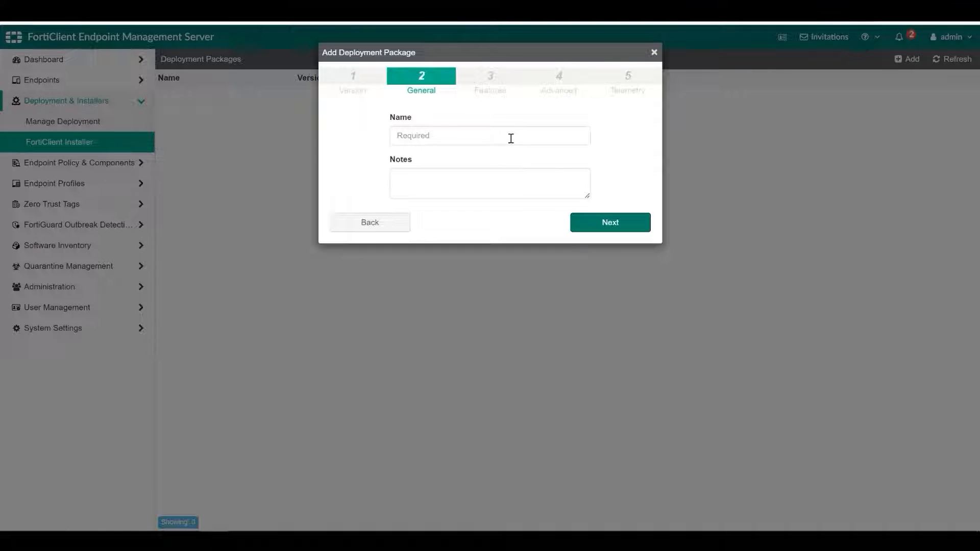
pyautogui.click(608, 222)
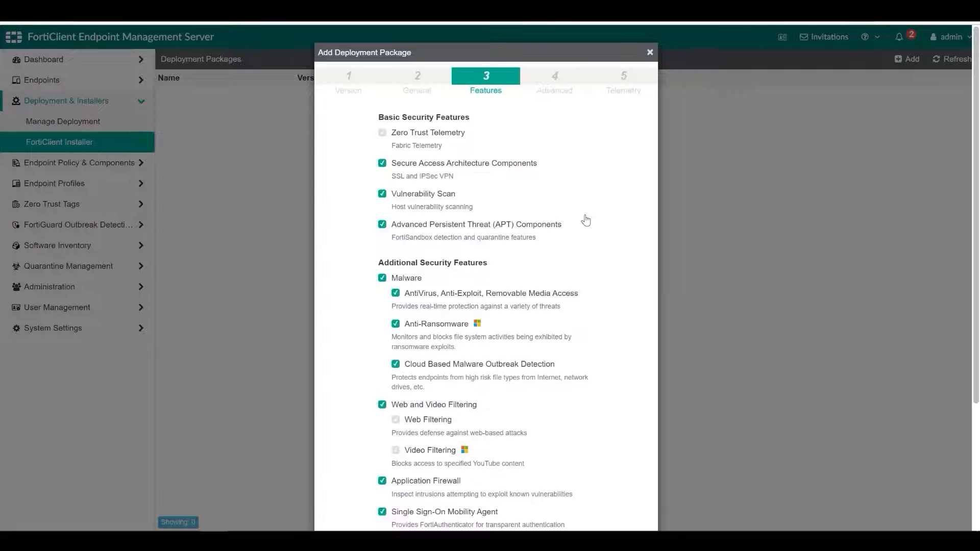
pyautogui.scroll(-3)
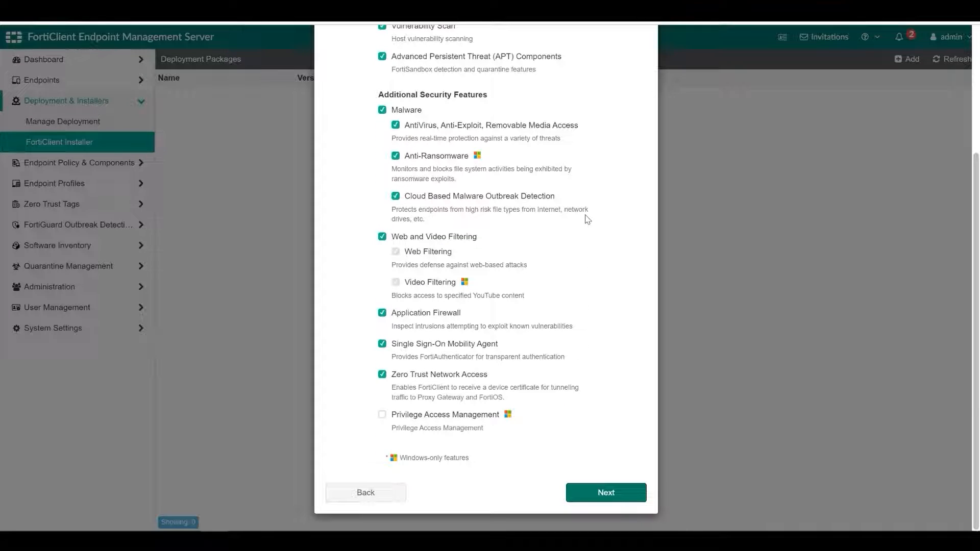
pyautogui.click(604, 492)
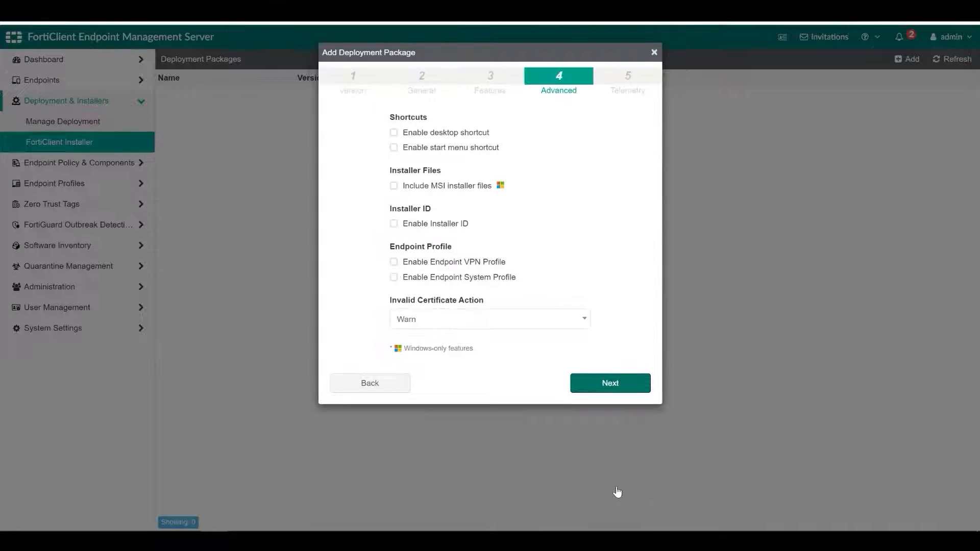
pyautogui.click(394, 132)
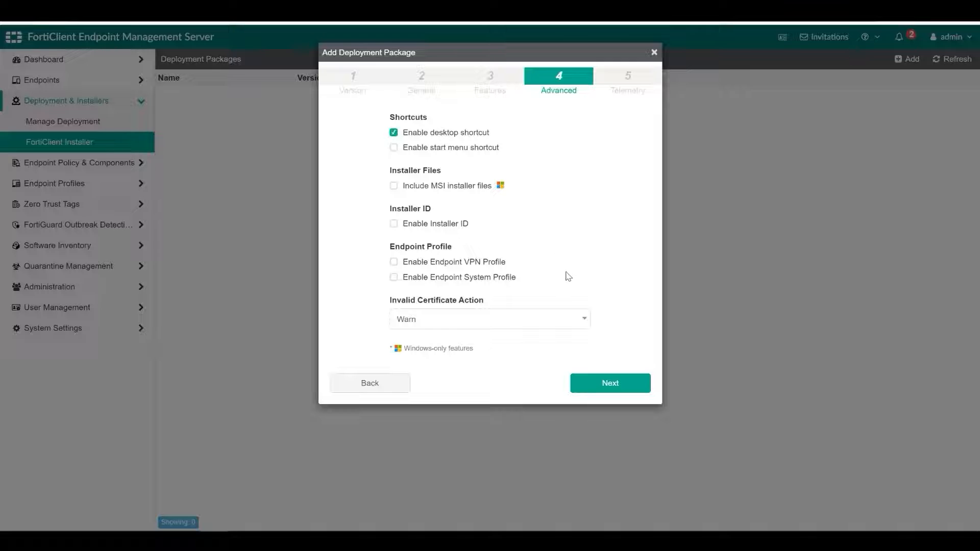
pyautogui.click(610, 383)
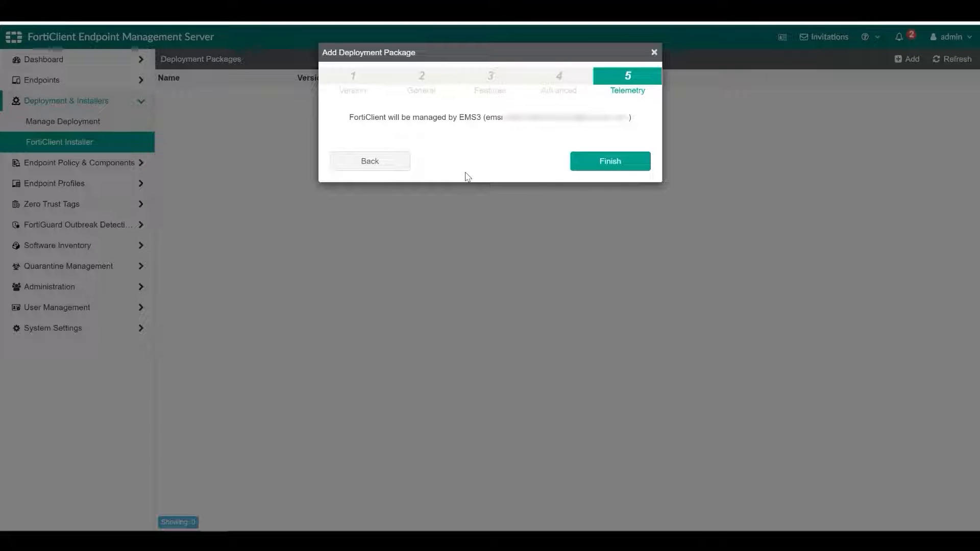
pyautogui.moveTo(461, 170)
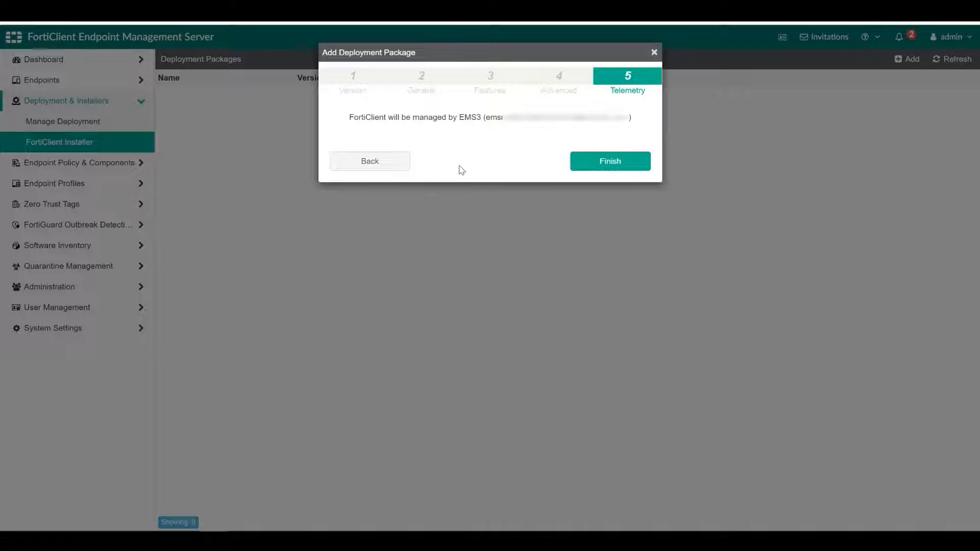
pyautogui.click(609, 161)
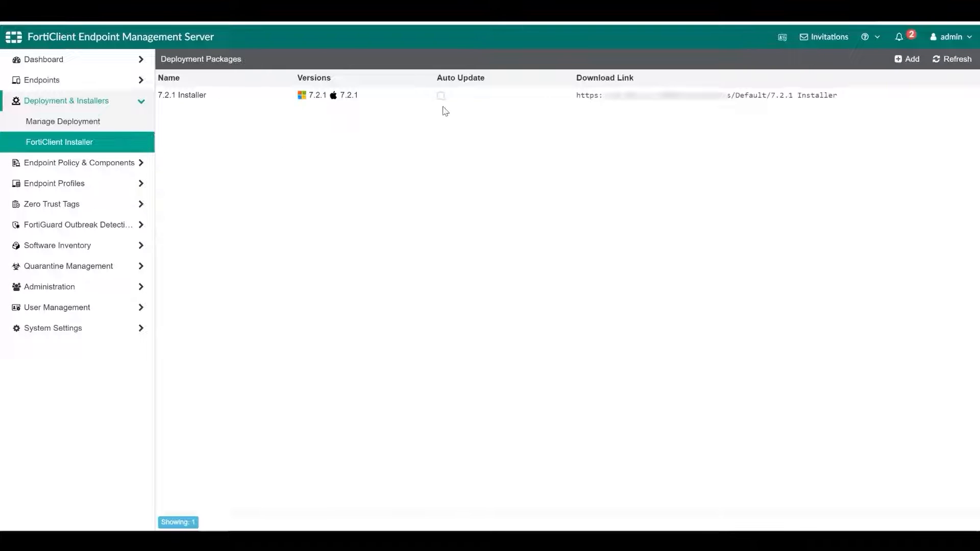
# Attach the official 7.2.1 Installer package to the new FCT_installer invitation, then view All Endpoints.
pyautogui.click(182, 95)
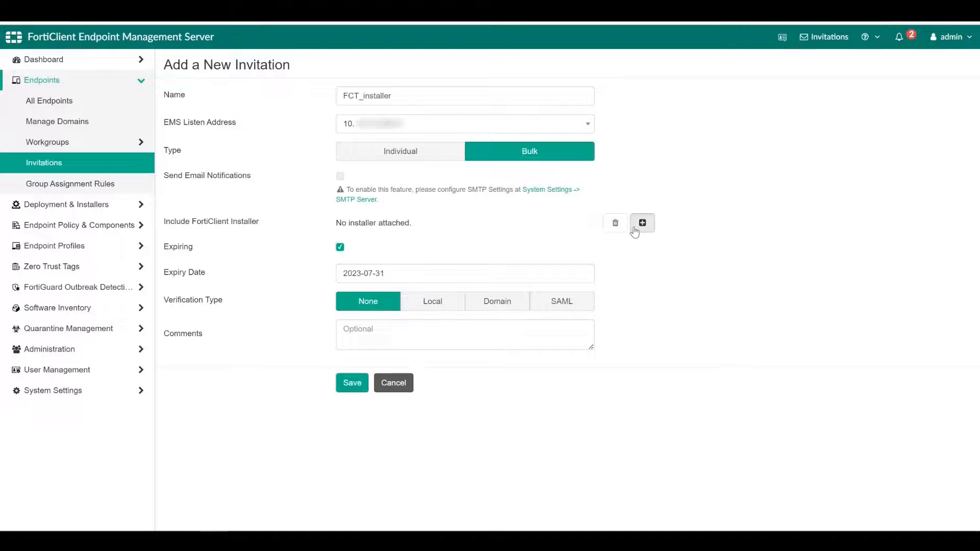
pyautogui.click(642, 222)
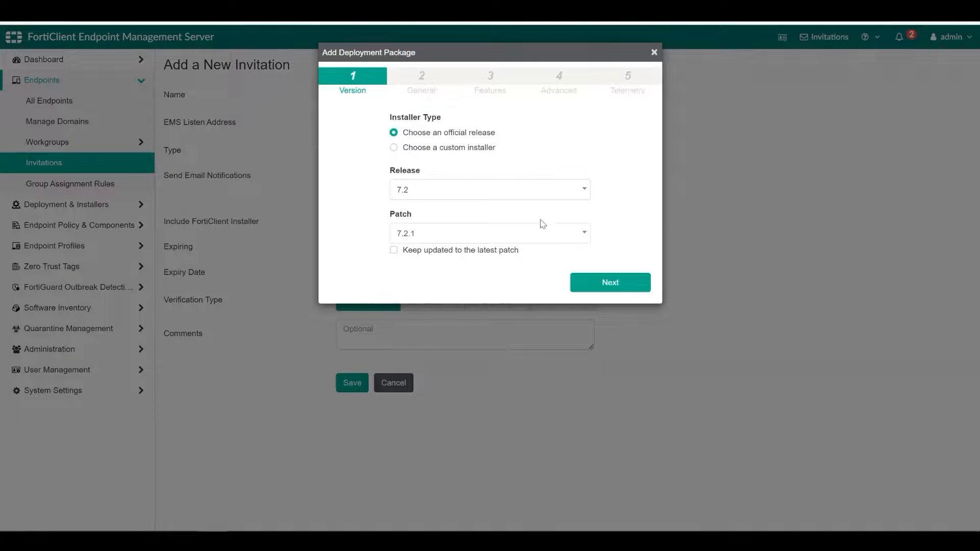
pyautogui.click(609, 282)
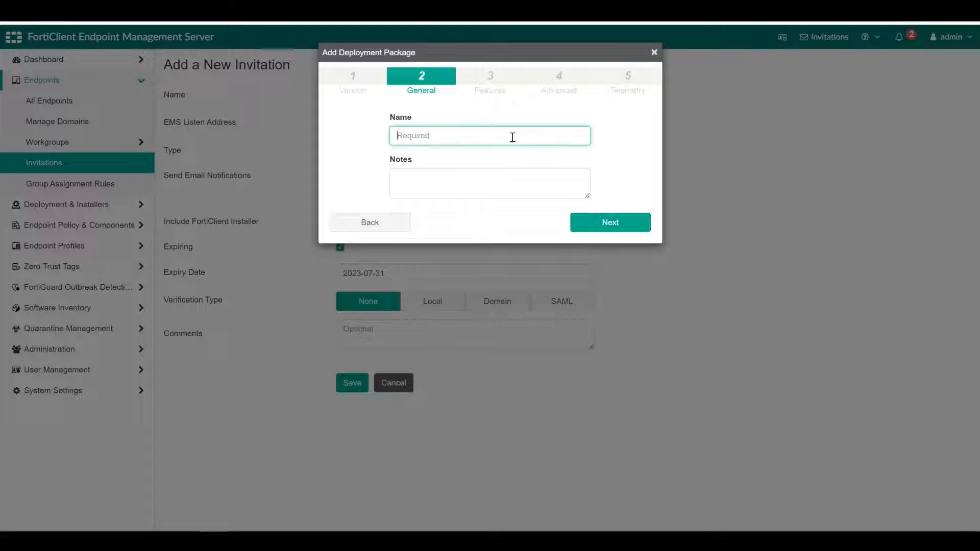
pyautogui.click(608, 222)
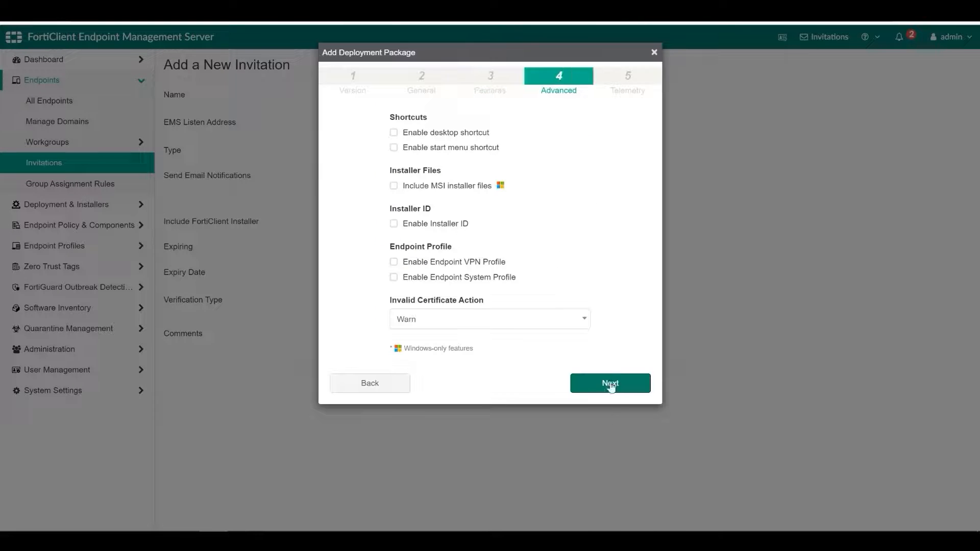
pyautogui.click(394, 132)
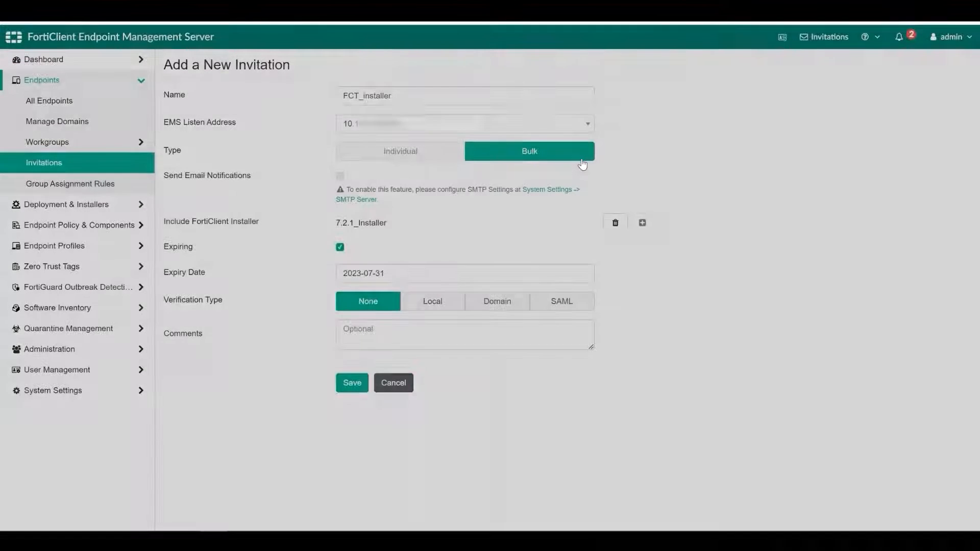
pyautogui.click(49, 100)
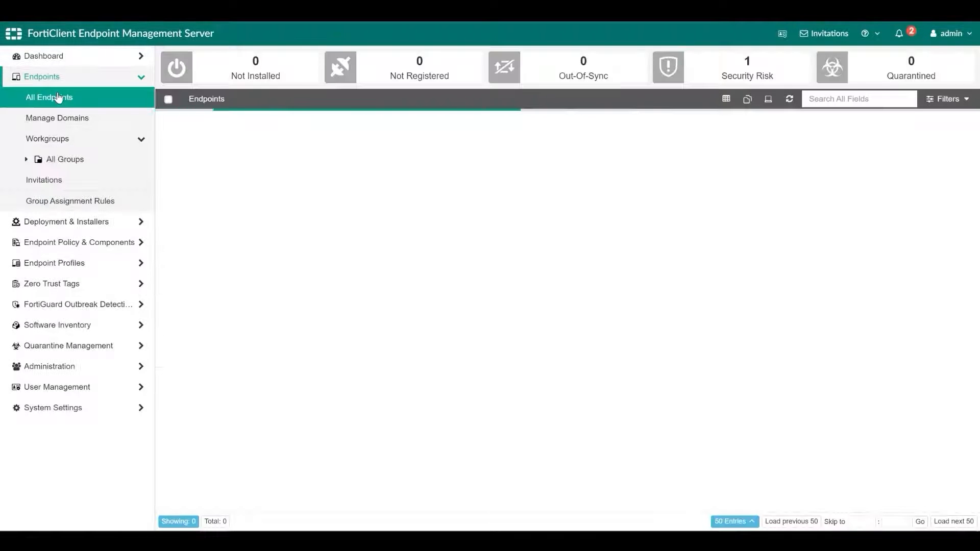
# Review the Mars endpoint's Summary details, then go to Group Assignment Rules (none defined).
pyautogui.click(49, 97)
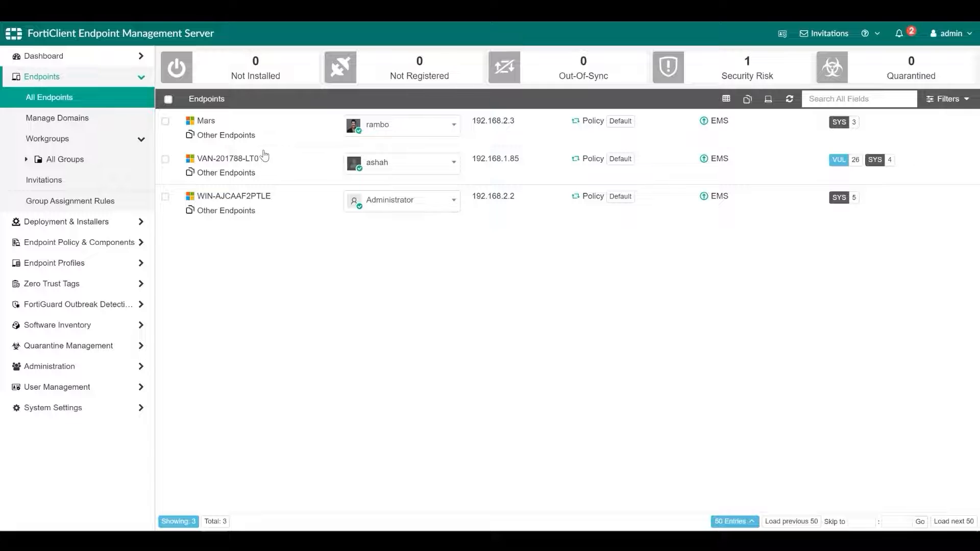
pyautogui.click(205, 120)
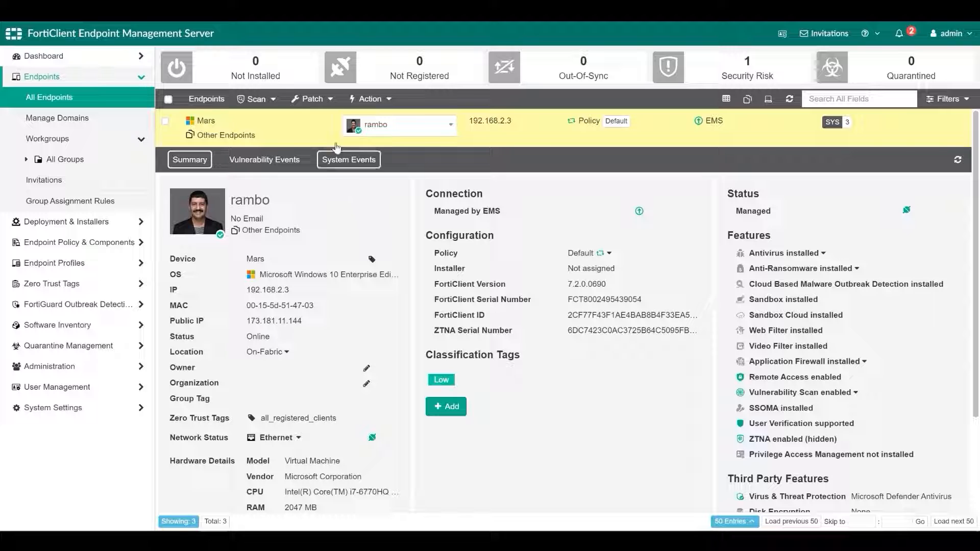
pyautogui.click(254, 99)
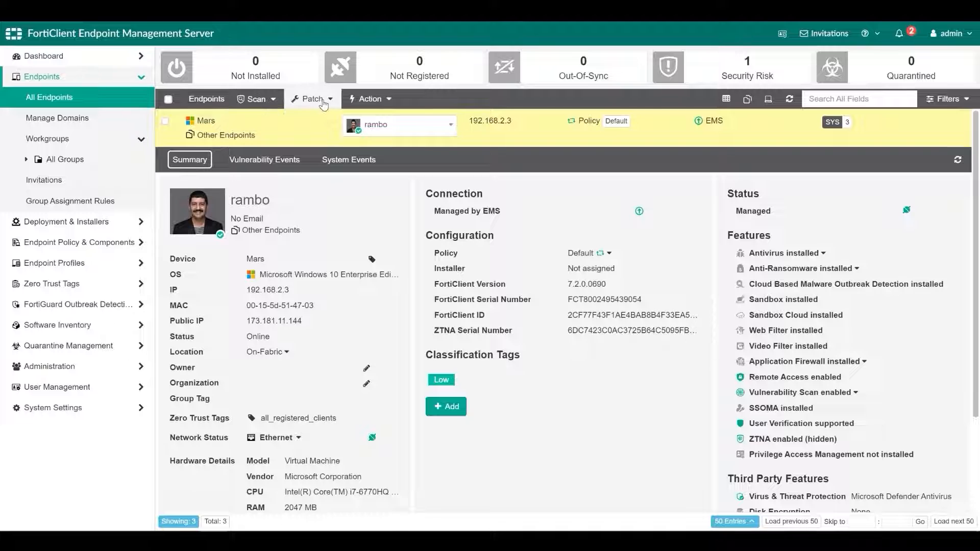
pyautogui.click(370, 99)
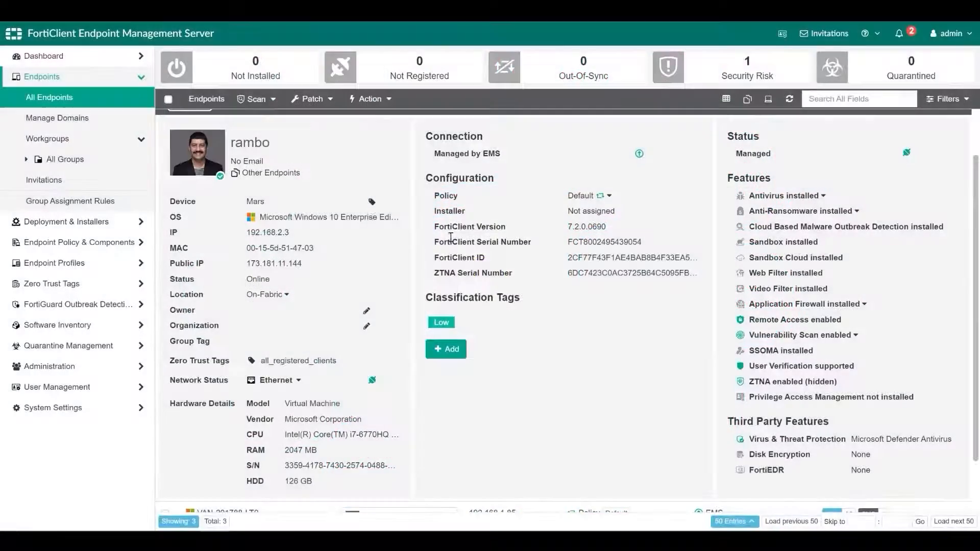
pyautogui.click(71, 201)
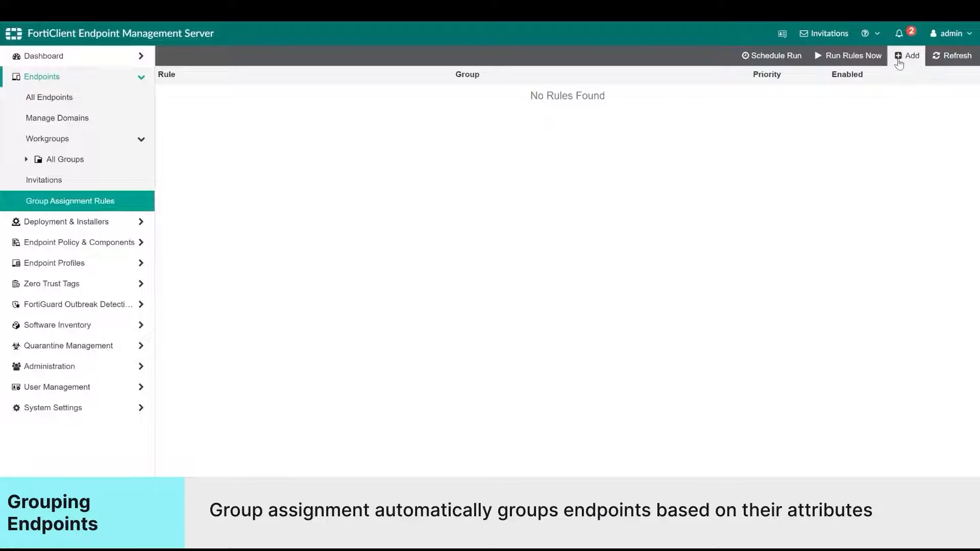
# Save an Installer ID rule assigning 7.2.1 Installer endpoints to Group_PM.
pyautogui.click(907, 55)
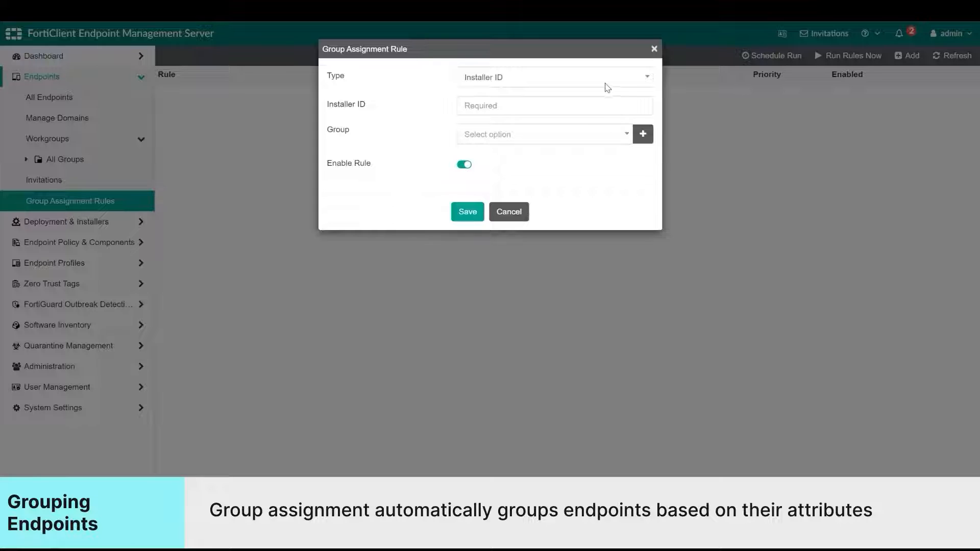
pyautogui.click(553, 76)
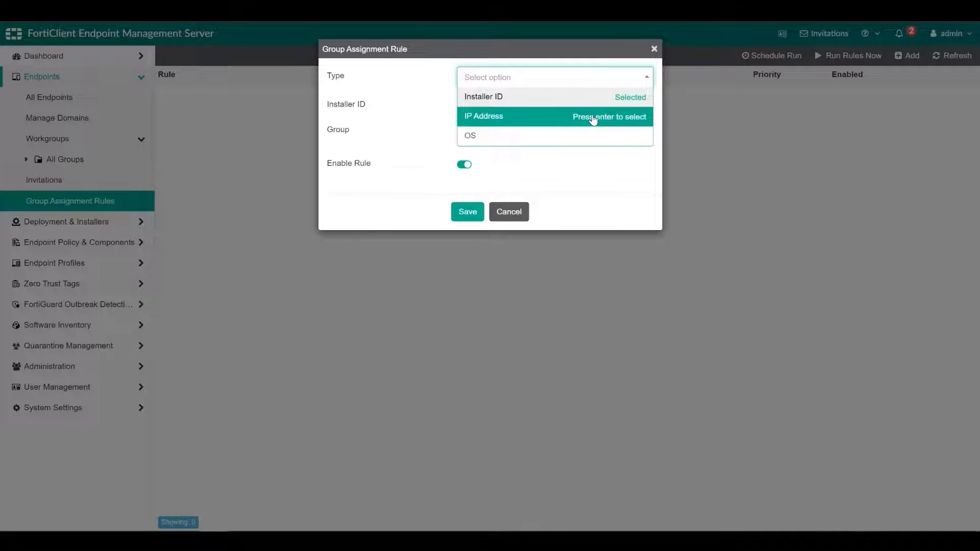
pyautogui.click(483, 96)
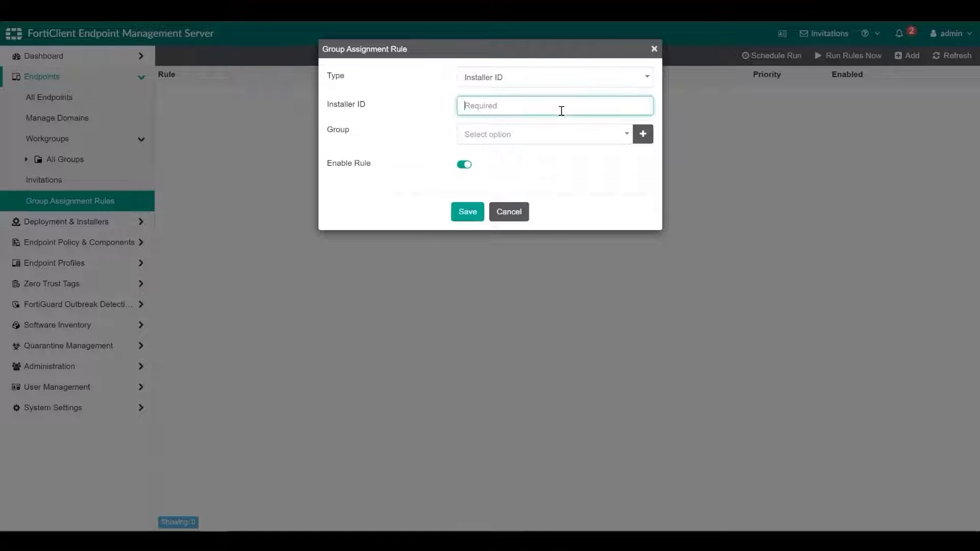
pyautogui.write('Group_PM')
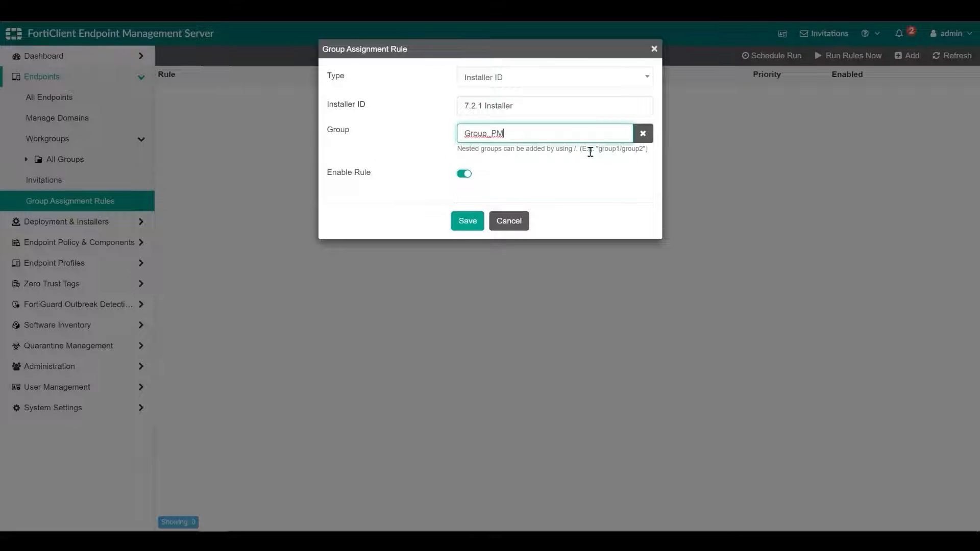
pyautogui.click(467, 220)
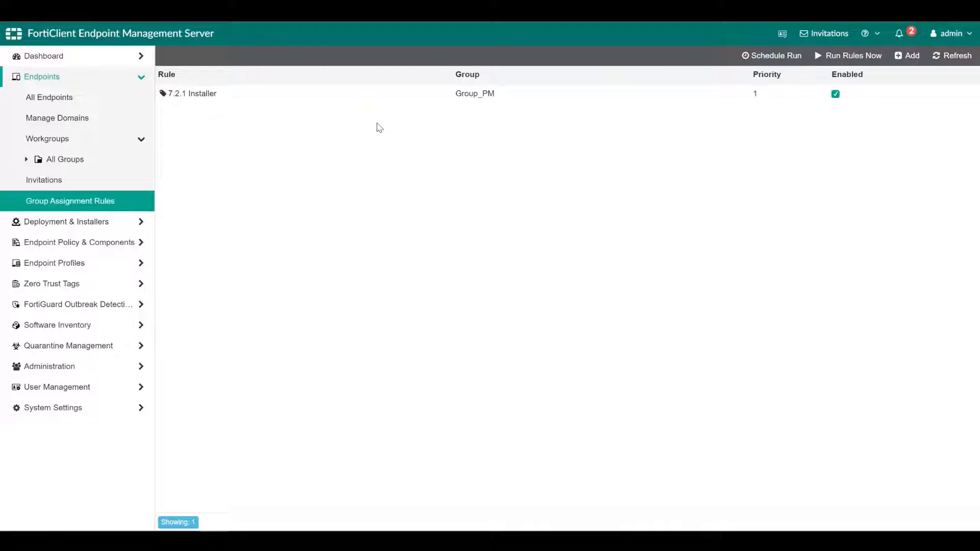
pyautogui.click(193, 93)
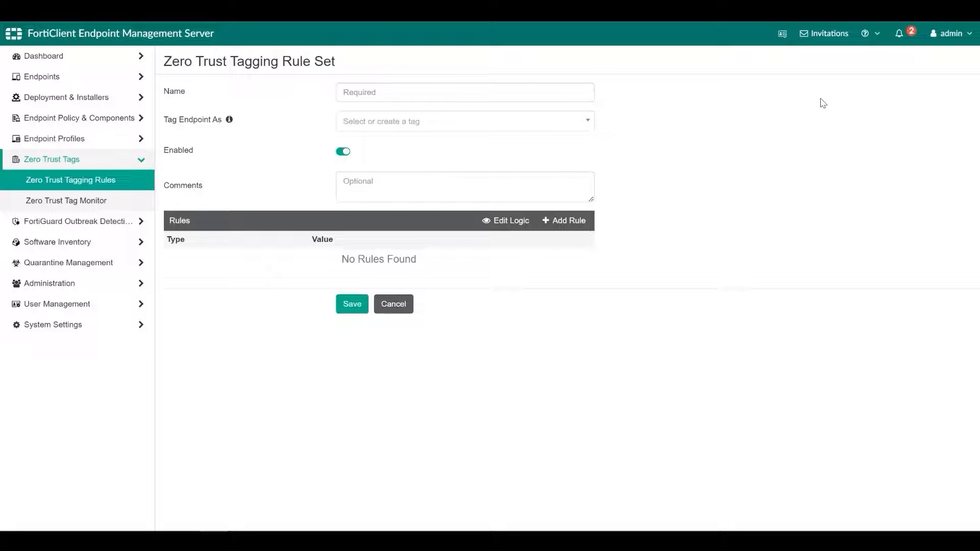
# Start rule set ZT_Tag with new tag SupportTeam and begin adding a rule.
pyautogui.click(66, 201)
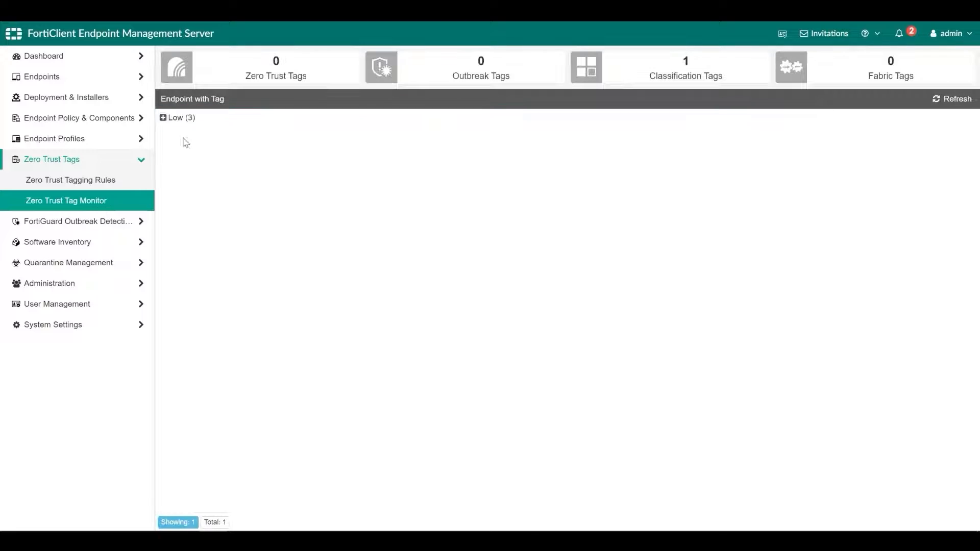
pyautogui.click(178, 118)
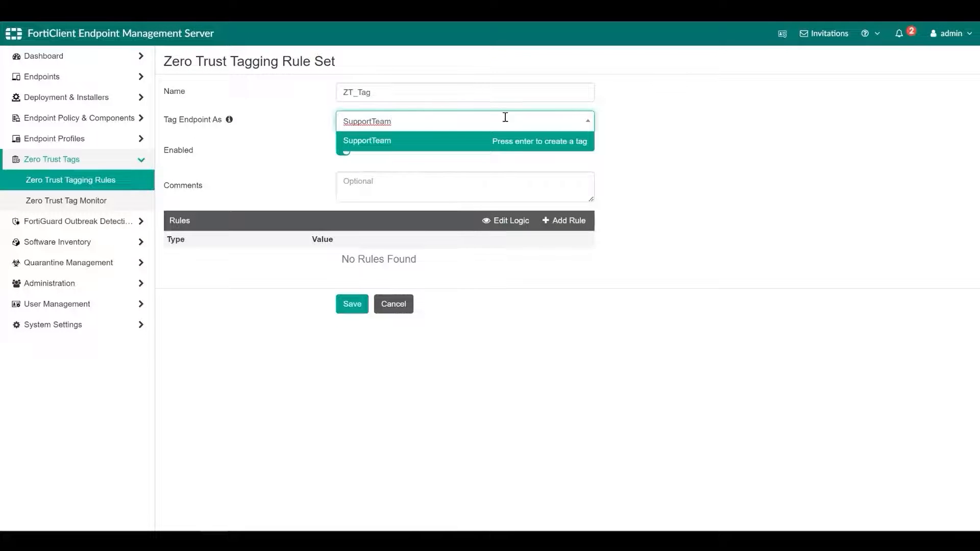
pyautogui.click(367, 141)
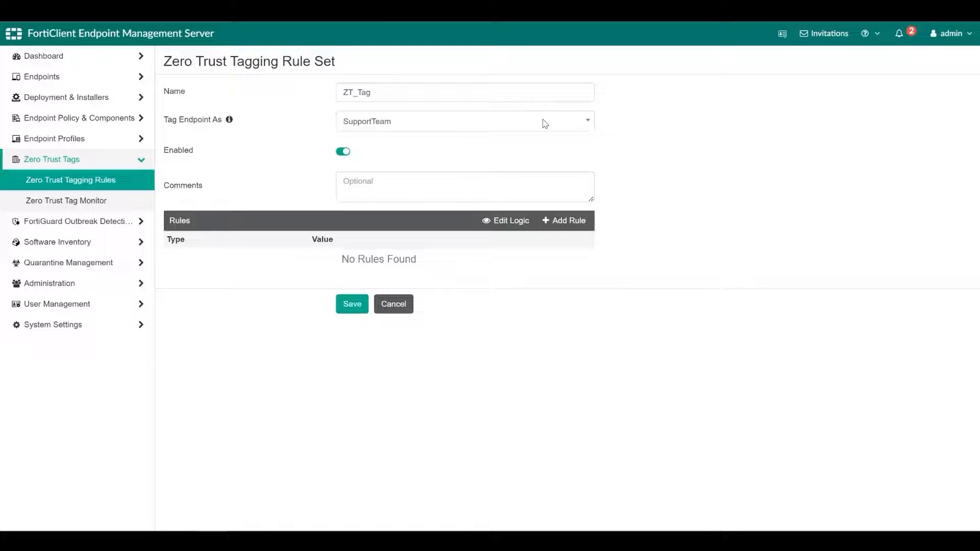
pyautogui.click(561, 220)
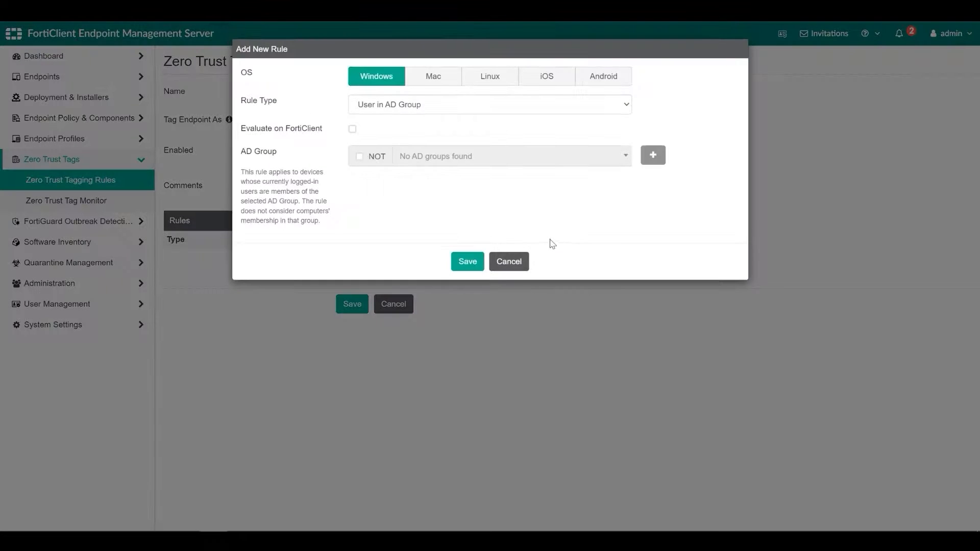
# Save a Windows User Identity rule requiring Verified User.
pyautogui.click(489, 104)
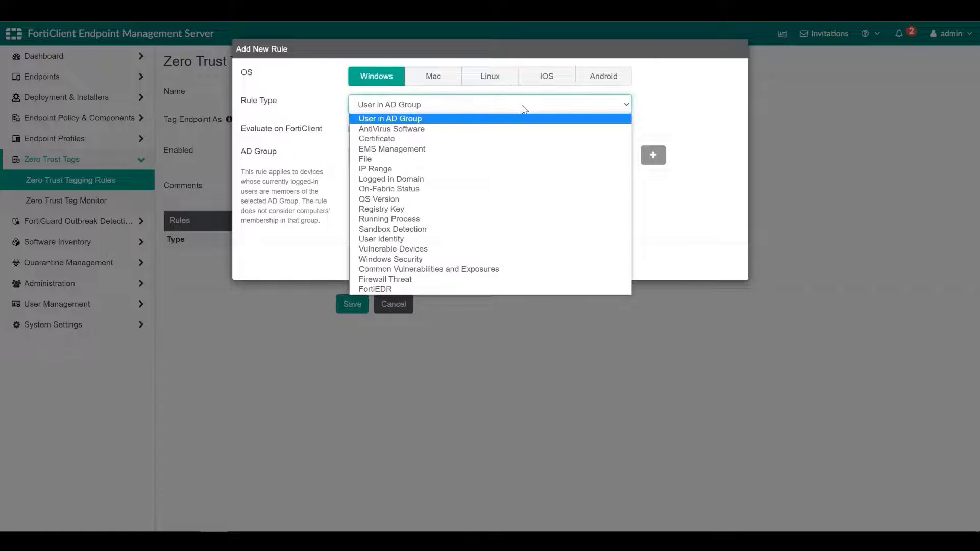
pyautogui.click(375, 168)
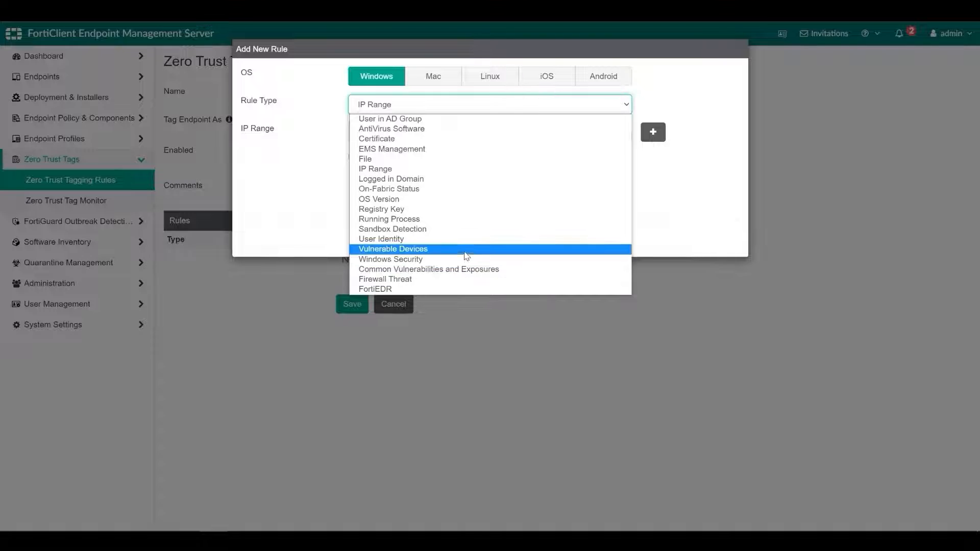
pyautogui.click(380, 239)
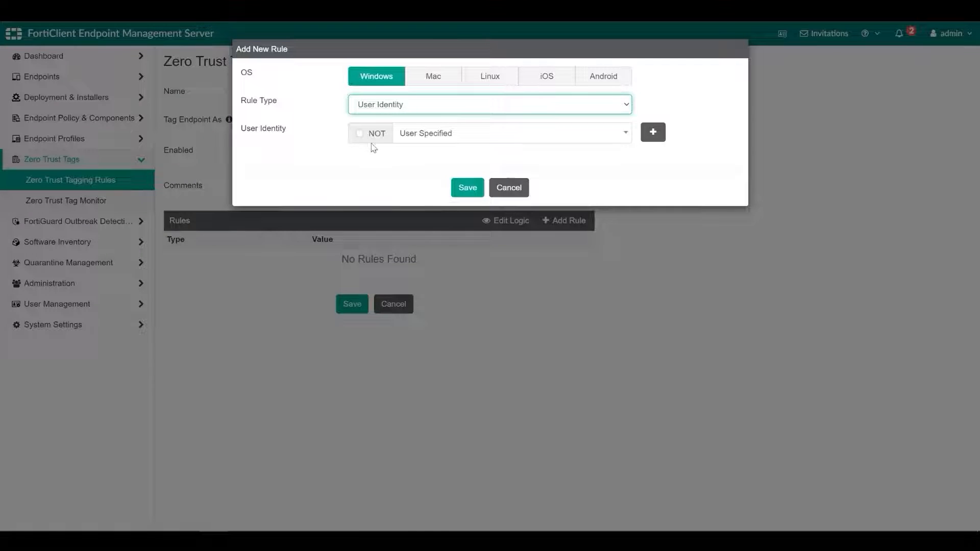
pyautogui.click(510, 132)
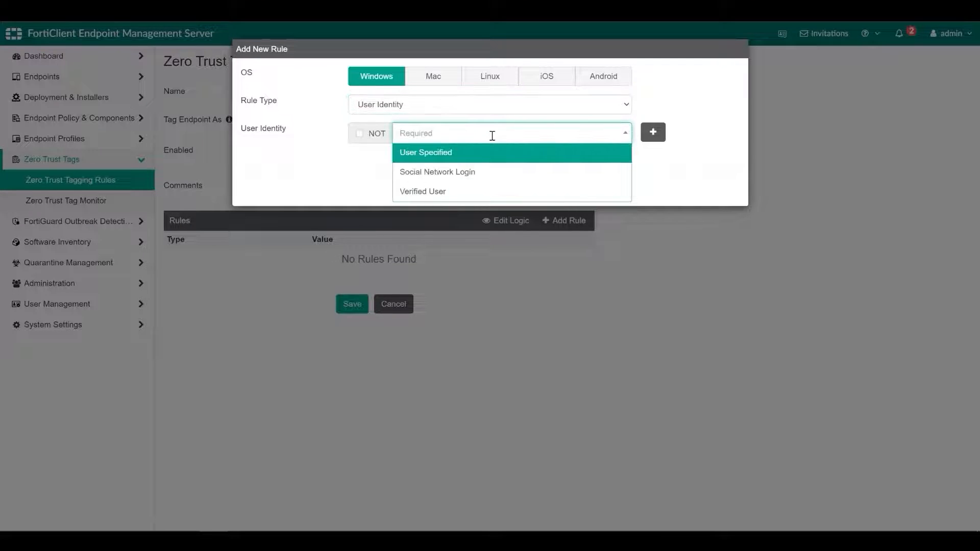
pyautogui.click(423, 191)
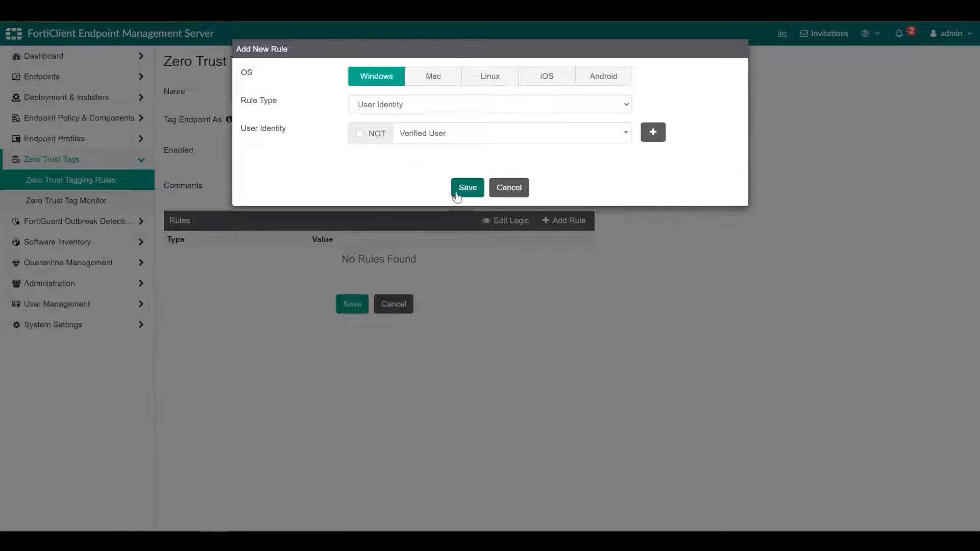
pyautogui.click(467, 188)
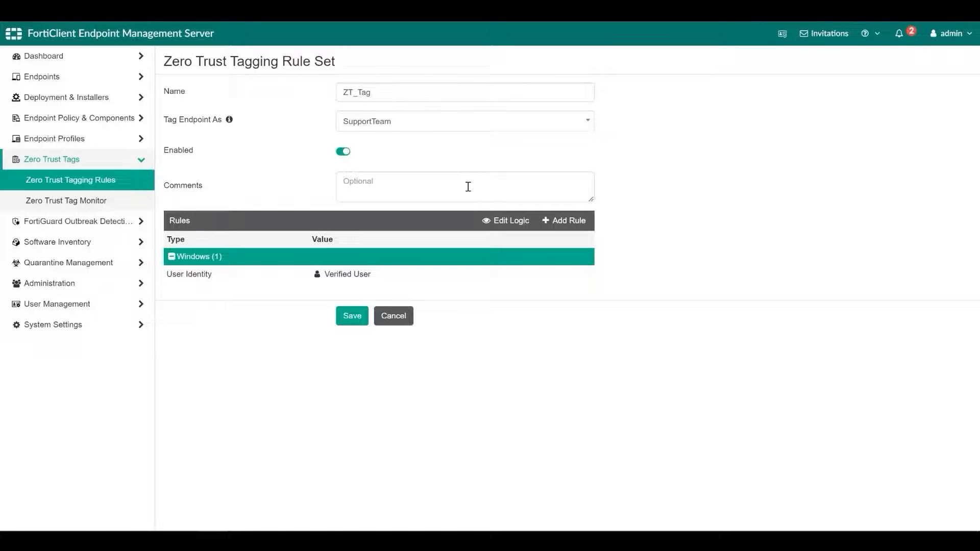
pyautogui.moveTo(584, 183)
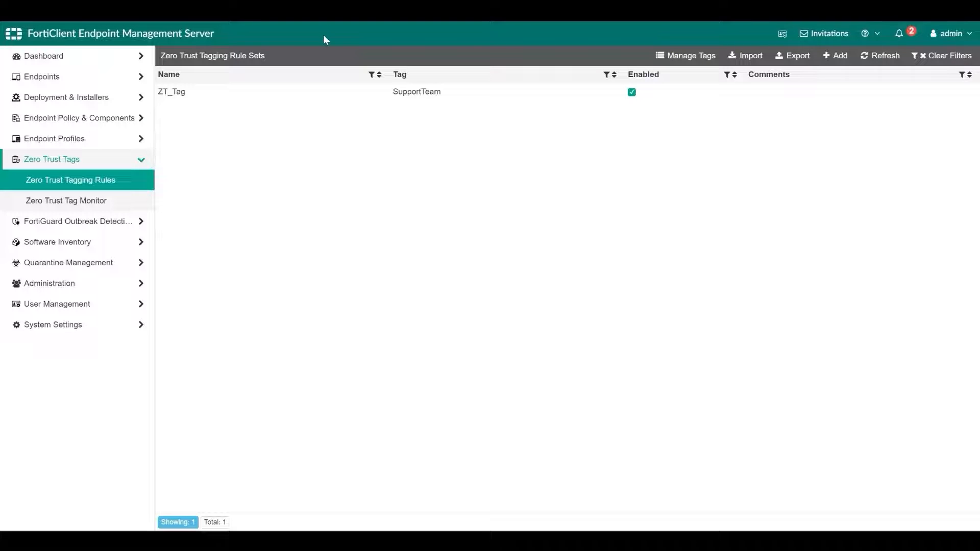
# View Manage Policies listing EMS_7.2.1 Policy with no groups and the Default policy.
pyautogui.click(65, 201)
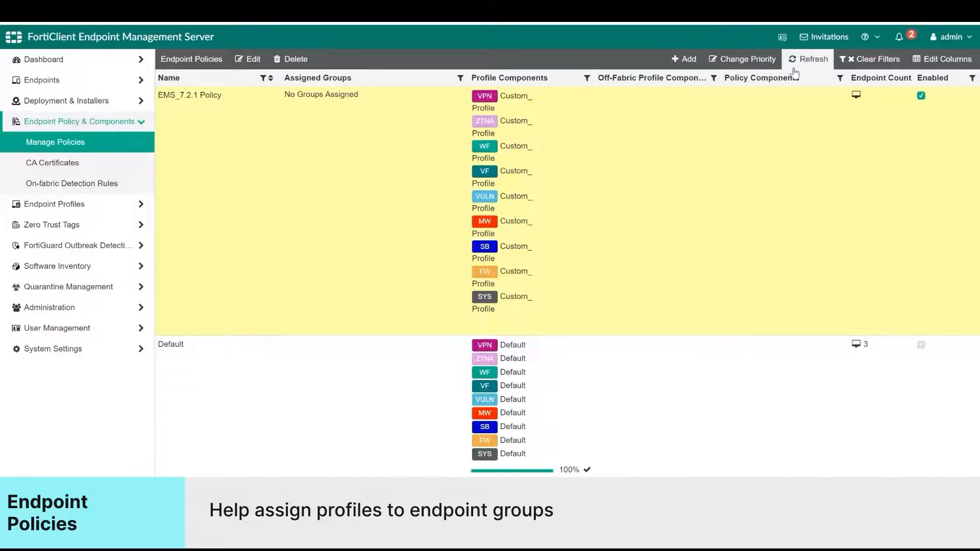
# Assign workgroup Group_PM to EMS_7.2.1 Policy and save the policy.
pyautogui.click(808, 59)
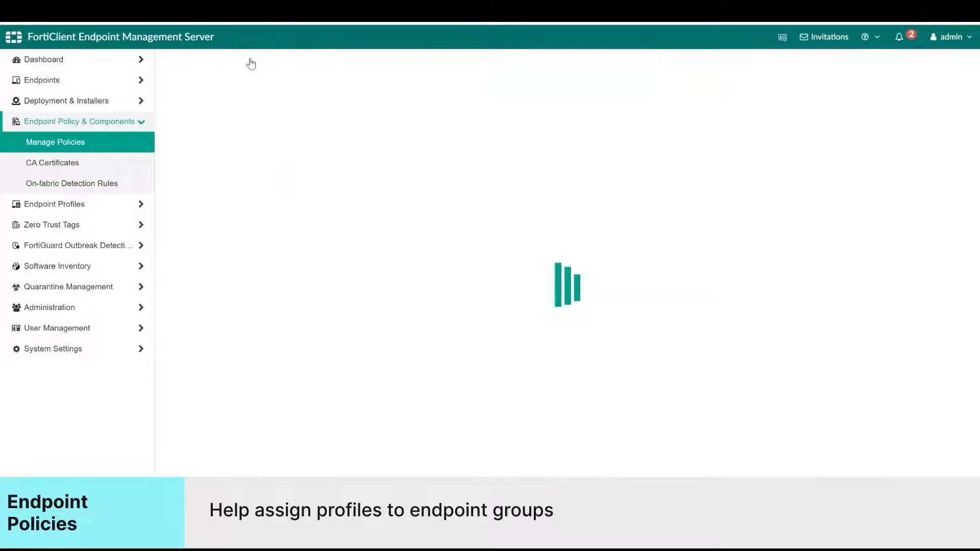
pyautogui.click(573, 118)
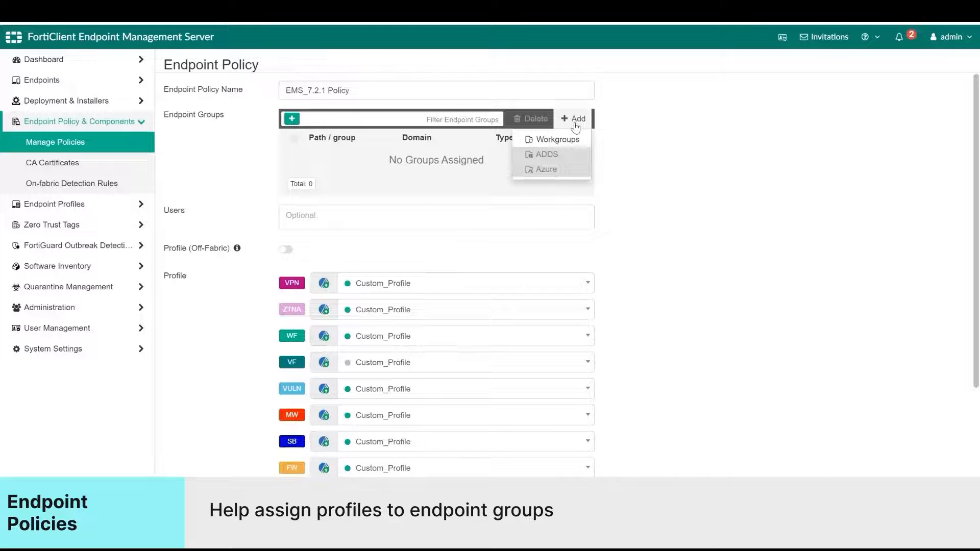
pyautogui.click(557, 139)
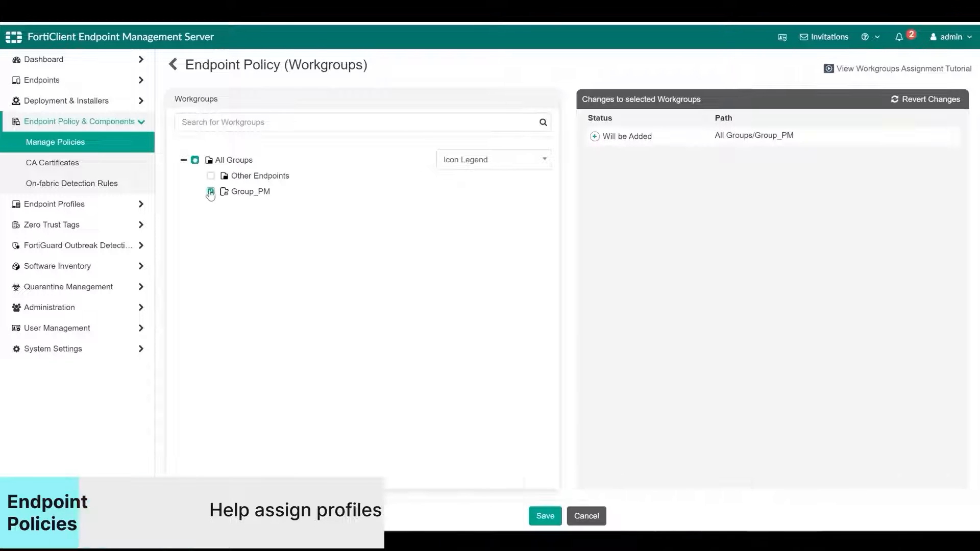
pyautogui.click(543, 515)
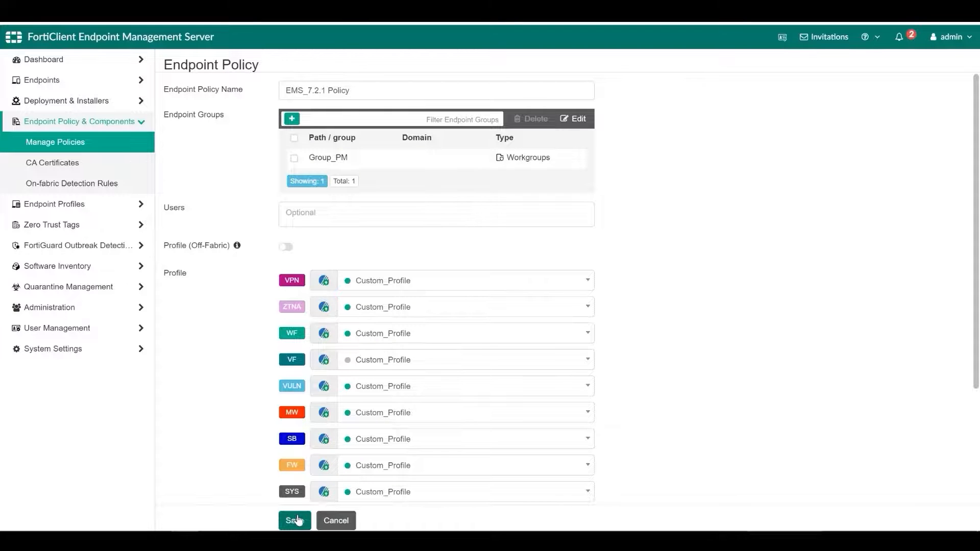
pyautogui.click(294, 520)
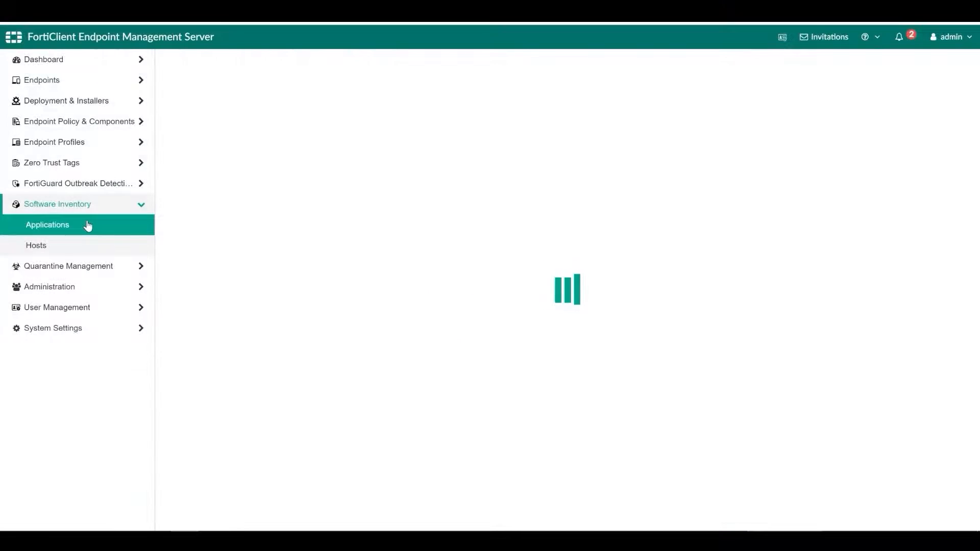
# Review the 267-application inventory grouped by vendor, then move to the Hosts inventory.
pyautogui.click(48, 224)
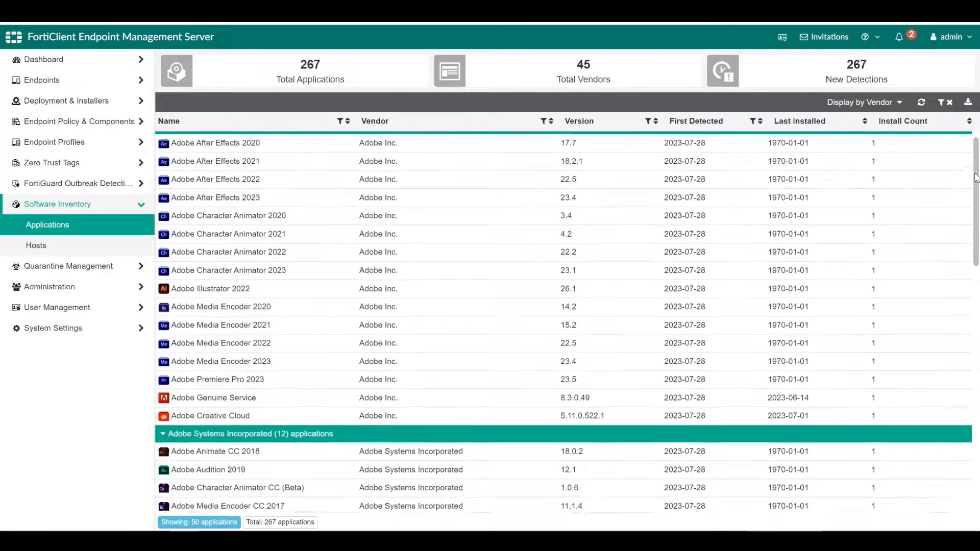
pyautogui.scroll(-3)
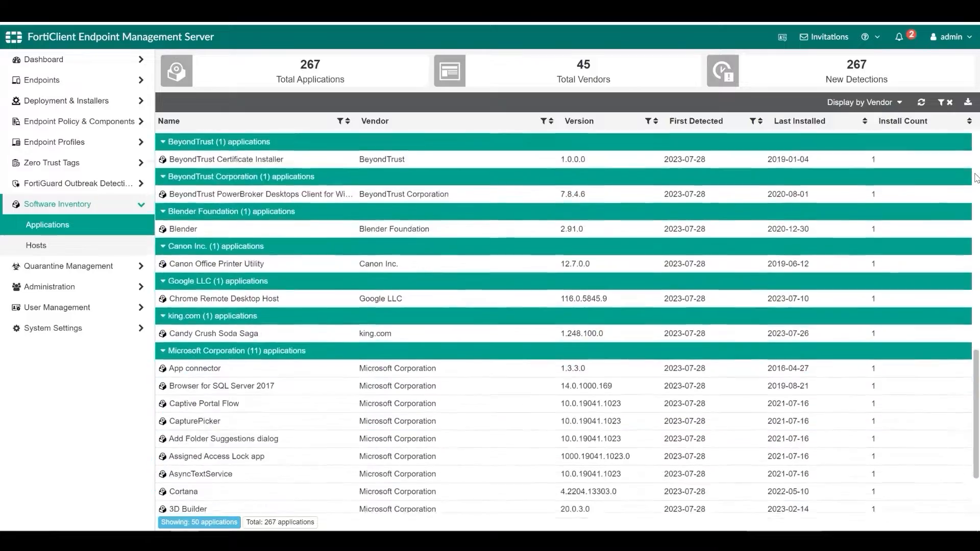
pyautogui.scroll(-3)
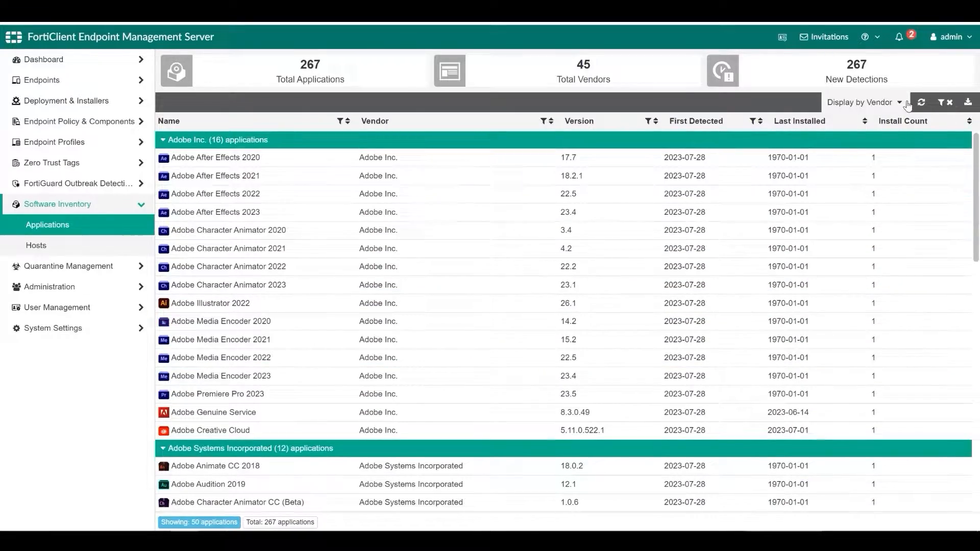
pyautogui.click(863, 102)
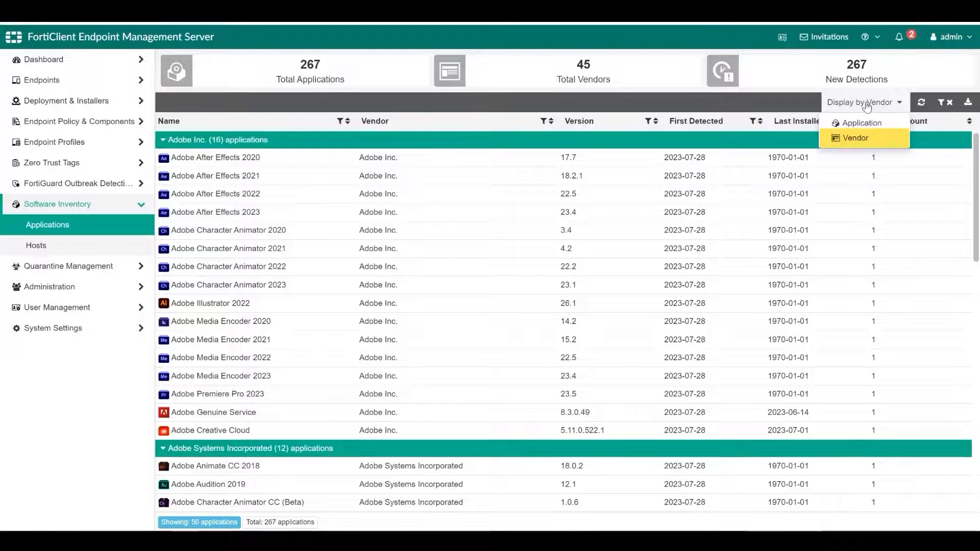
pyautogui.click(854, 138)
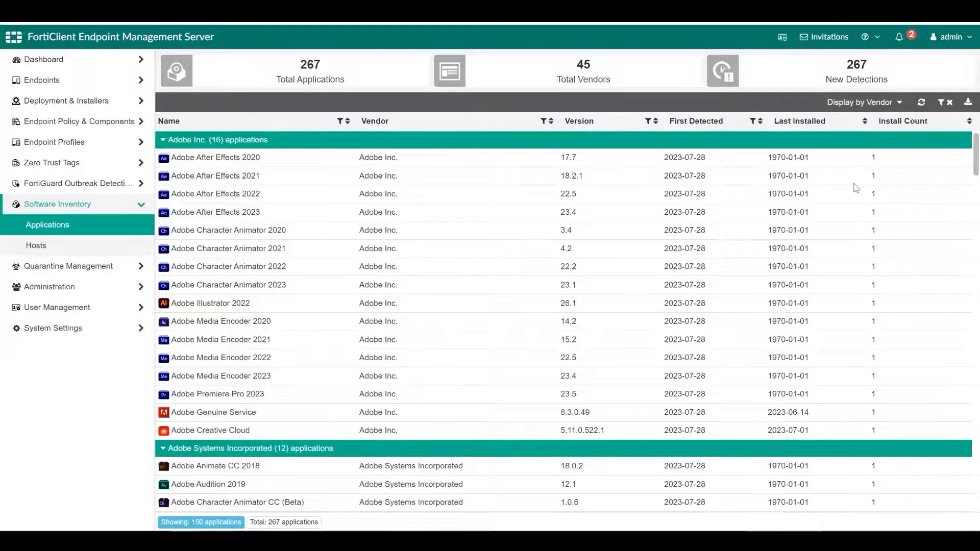
pyautogui.click(37, 245)
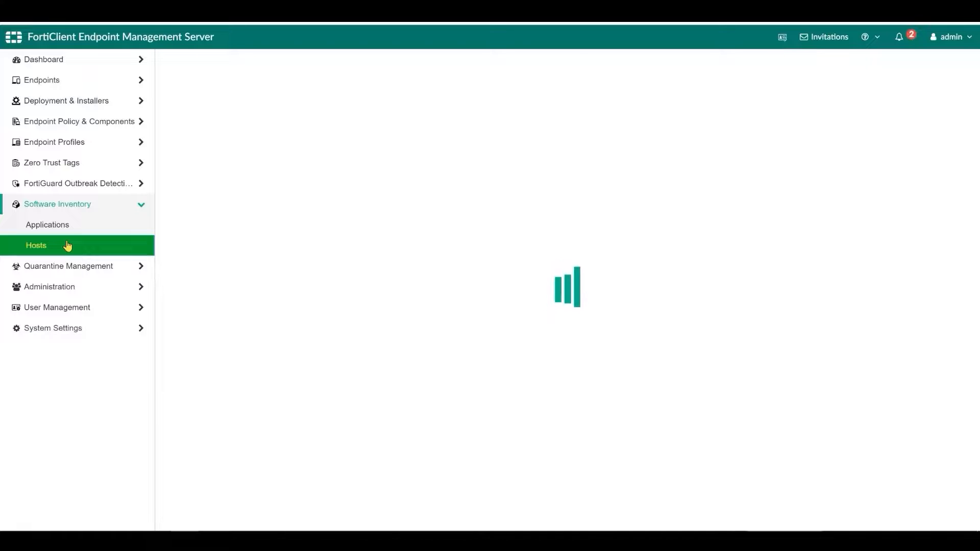
# List one host's 267 applications, return to Applications, then view the empty quarantined Files page.
pyautogui.click(37, 245)
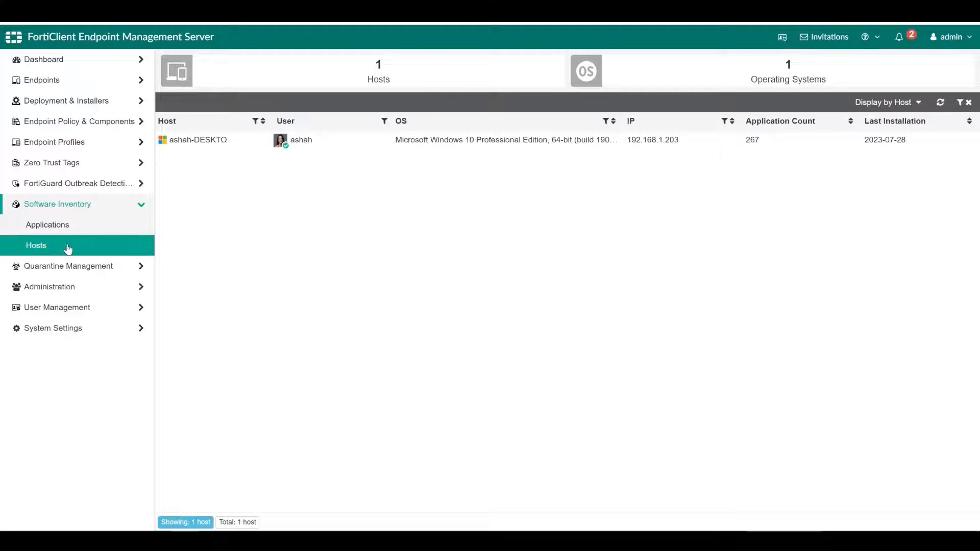
pyautogui.moveTo(261, 145)
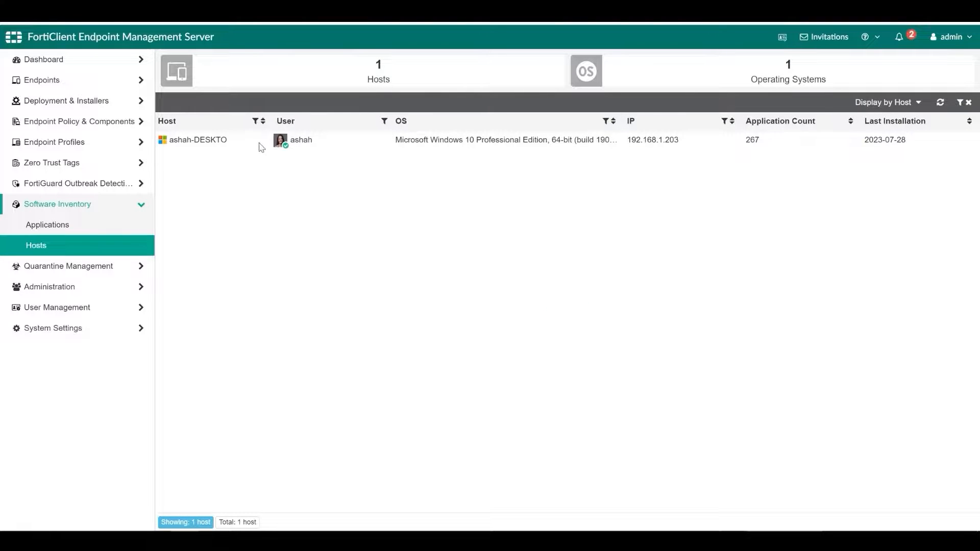
pyautogui.click(197, 140)
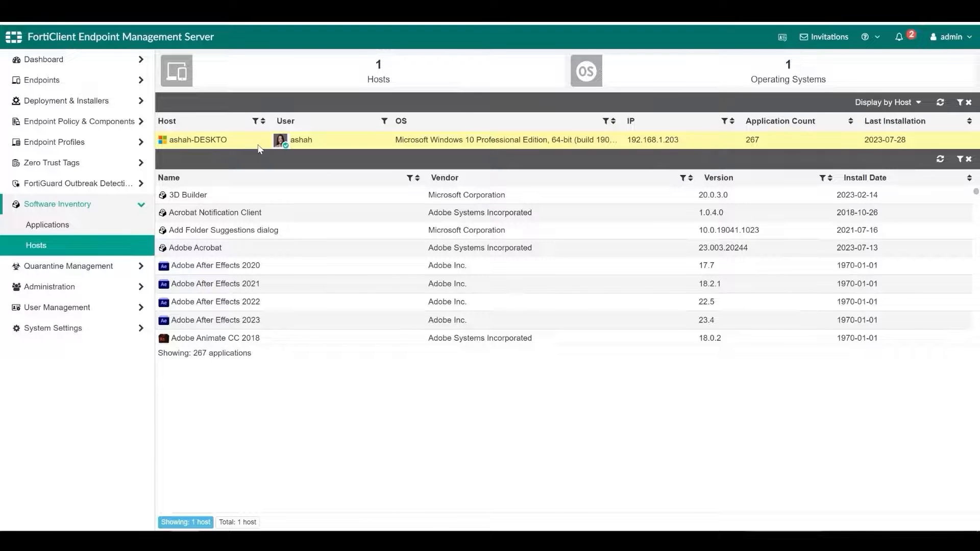
pyautogui.click(47, 225)
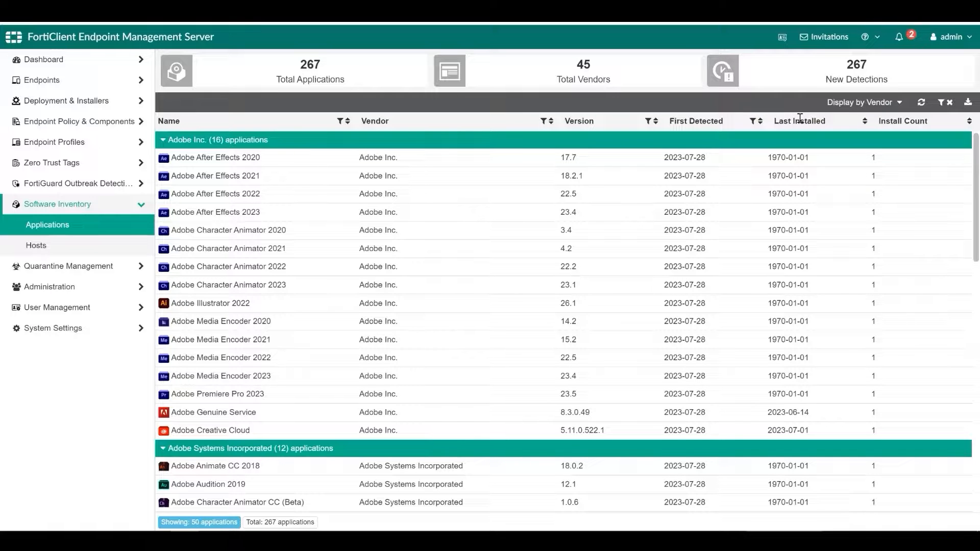
pyautogui.click(69, 222)
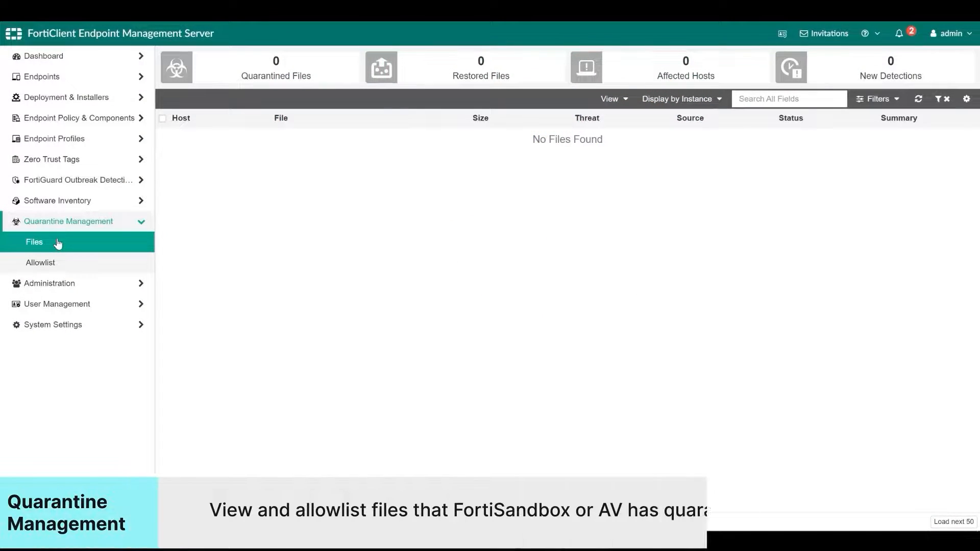
# Check the empty quarantine Allowlist and Files filters, then return to the Dashboard Status page.
pyautogui.click(40, 263)
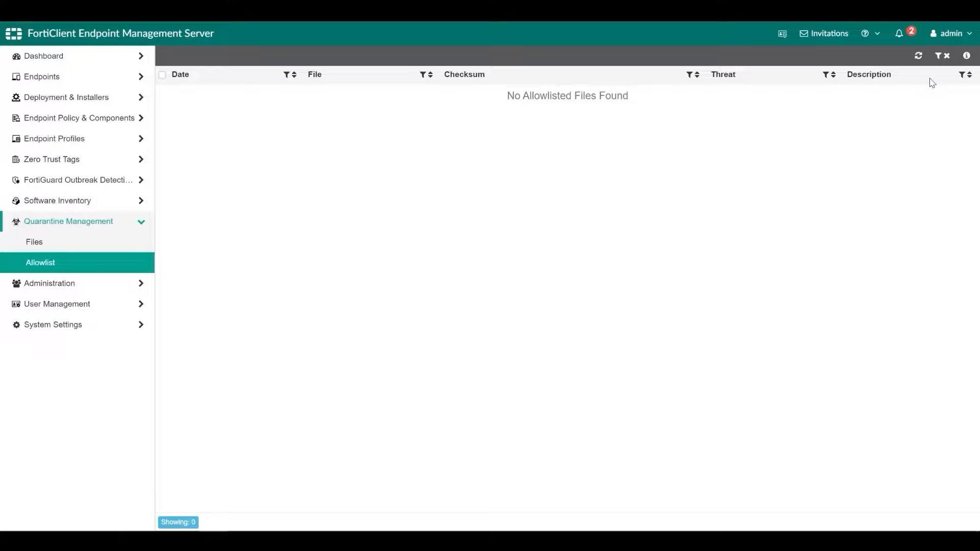
pyautogui.moveTo(891, 105)
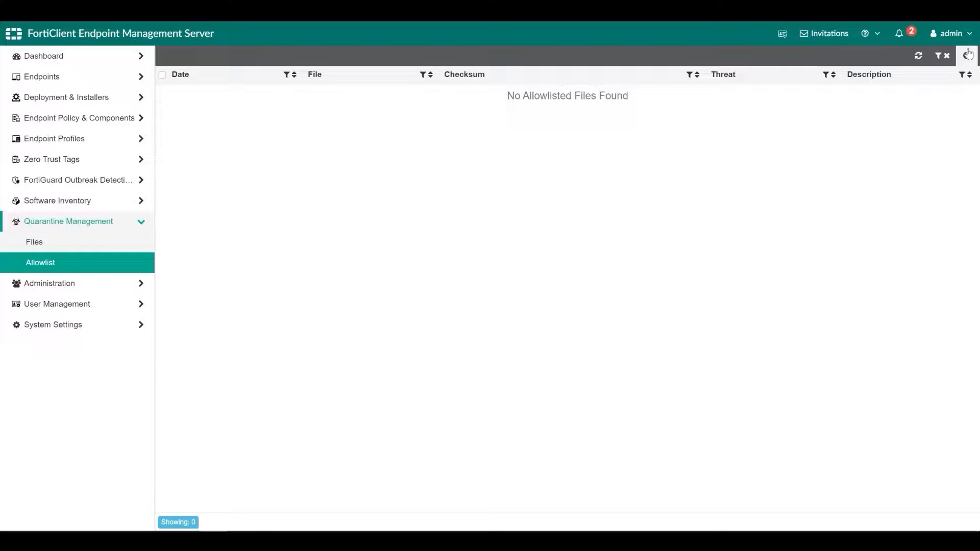
pyautogui.click(34, 243)
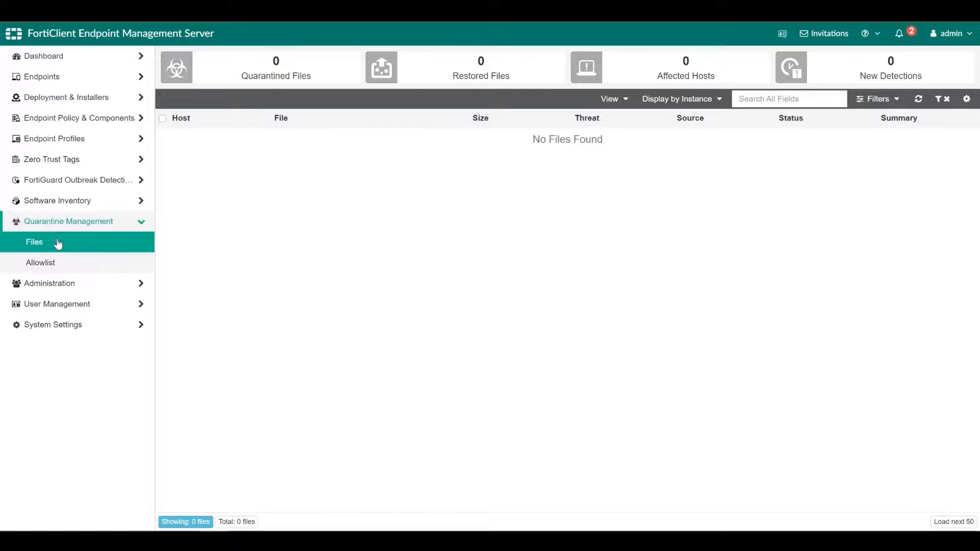
pyautogui.click(877, 99)
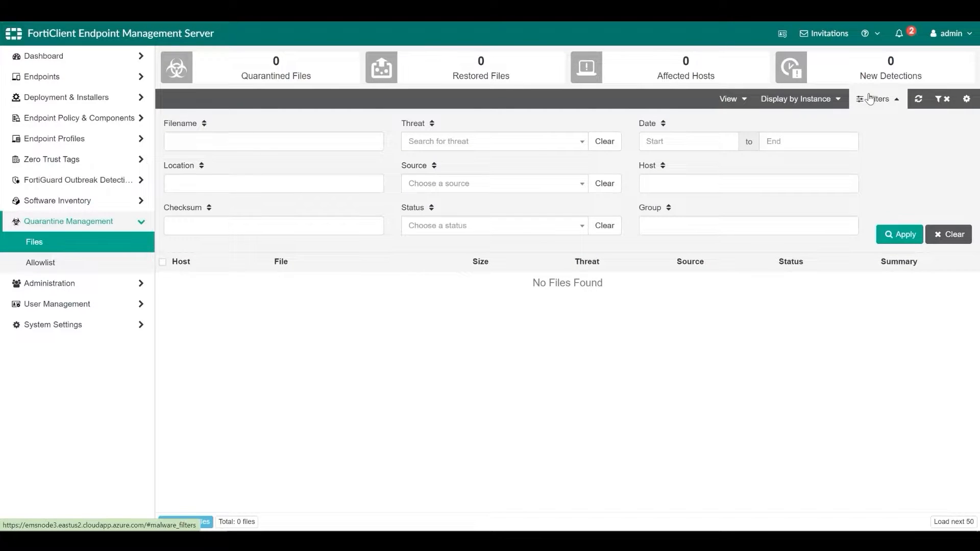
pyautogui.click(43, 55)
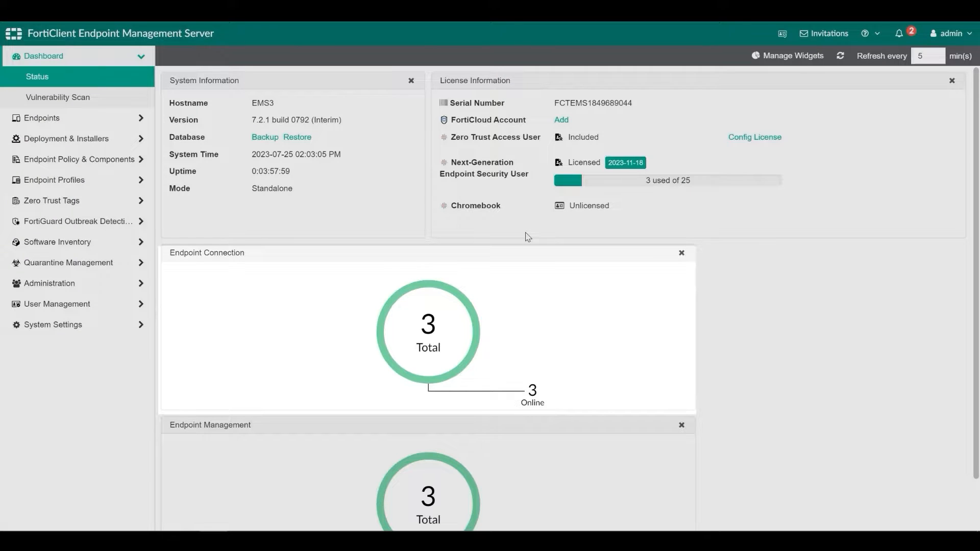
pyautogui.click(793, 55)
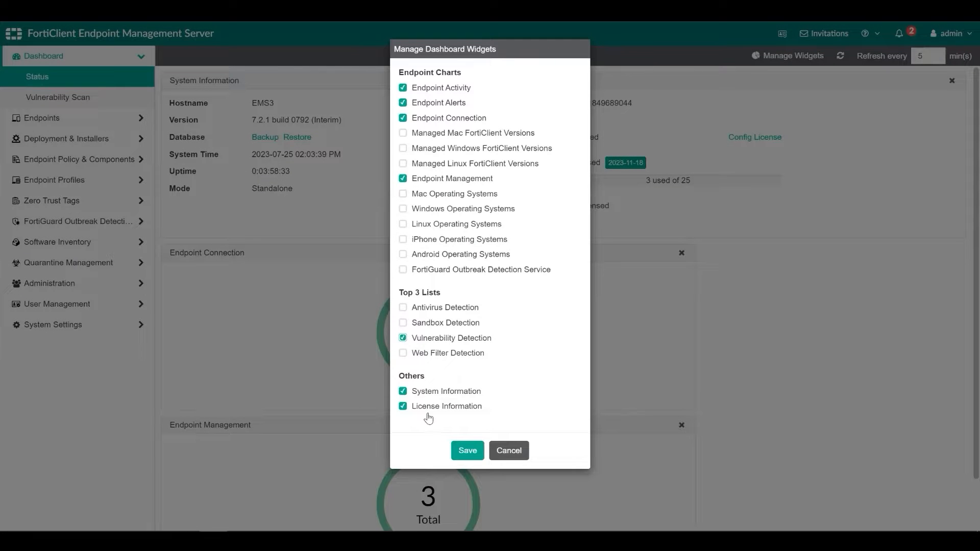
pyautogui.click(467, 451)
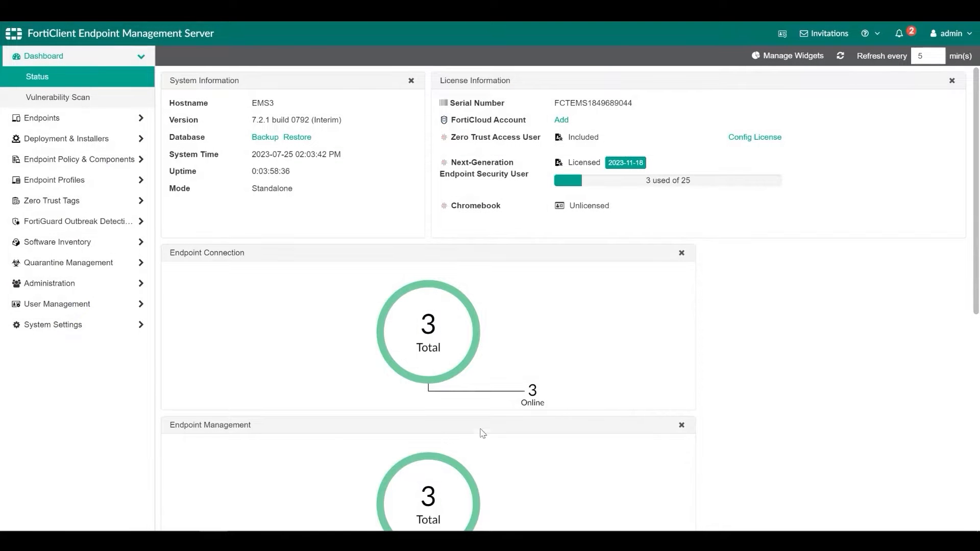
pyautogui.scroll(-3)
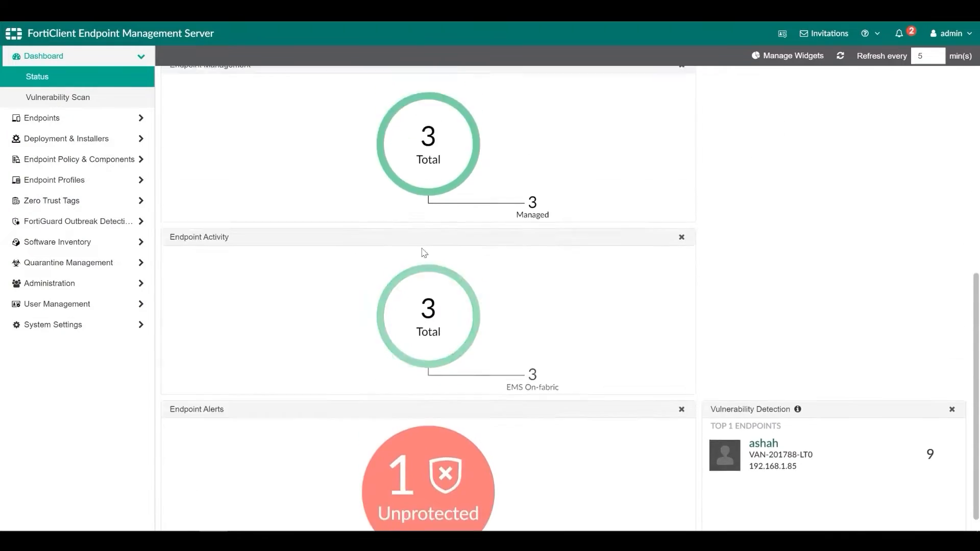
pyautogui.scroll(3)
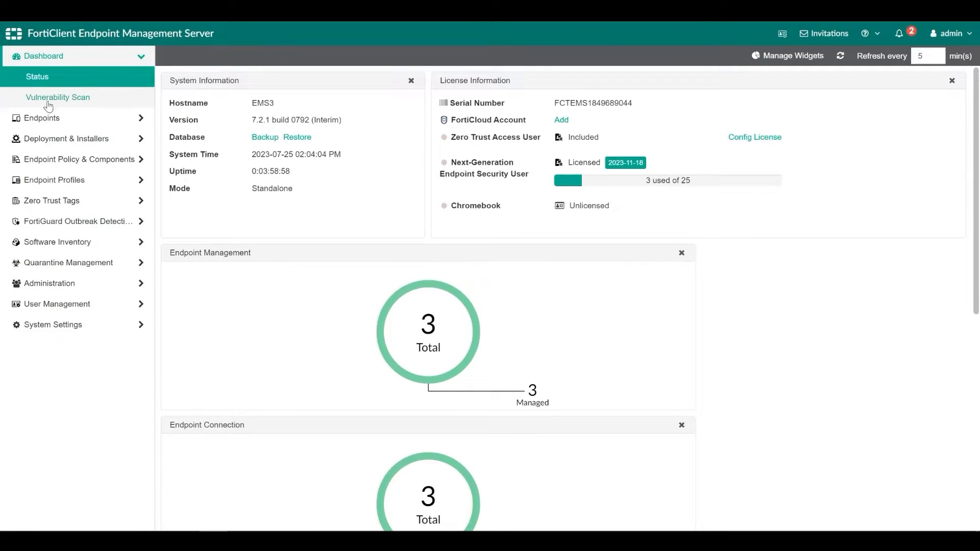
# View the Vulnerability Scan dashboard: 5 low, 12 medium, 9 high, 0 critical.
pyautogui.click(58, 97)
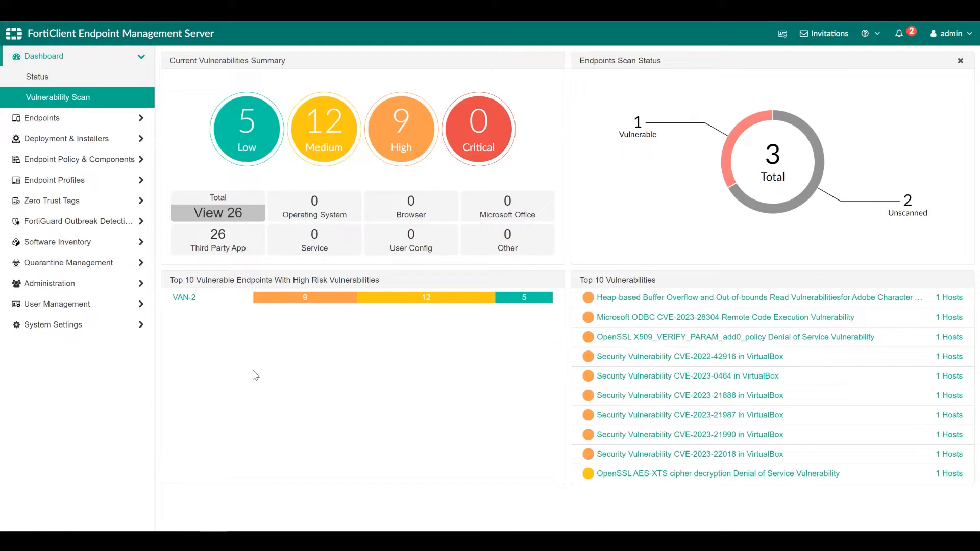
pyautogui.moveTo(781, 233)
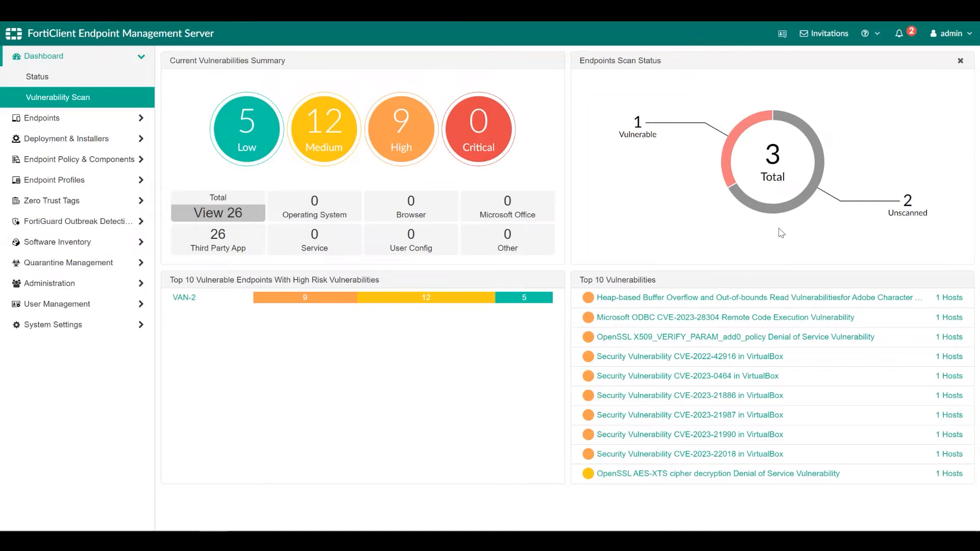